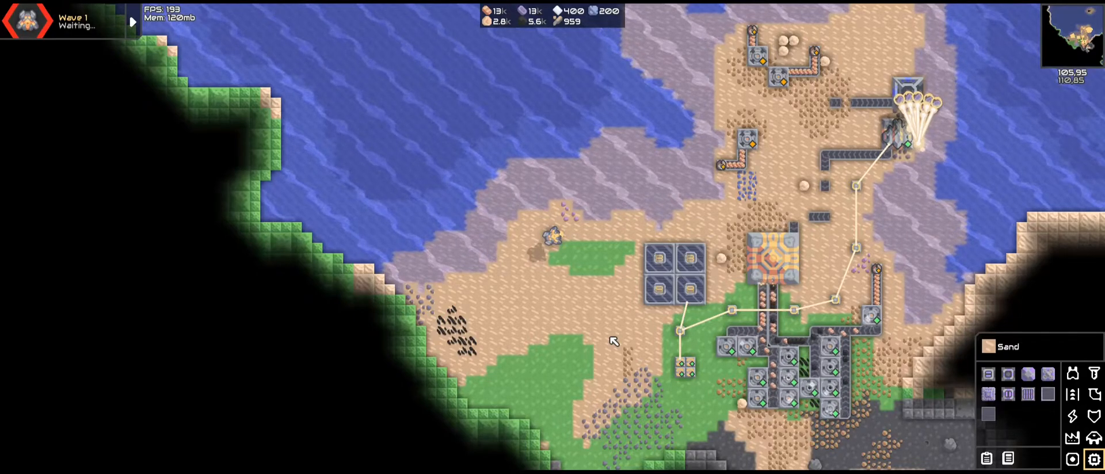
mouse_move(1027, 374)
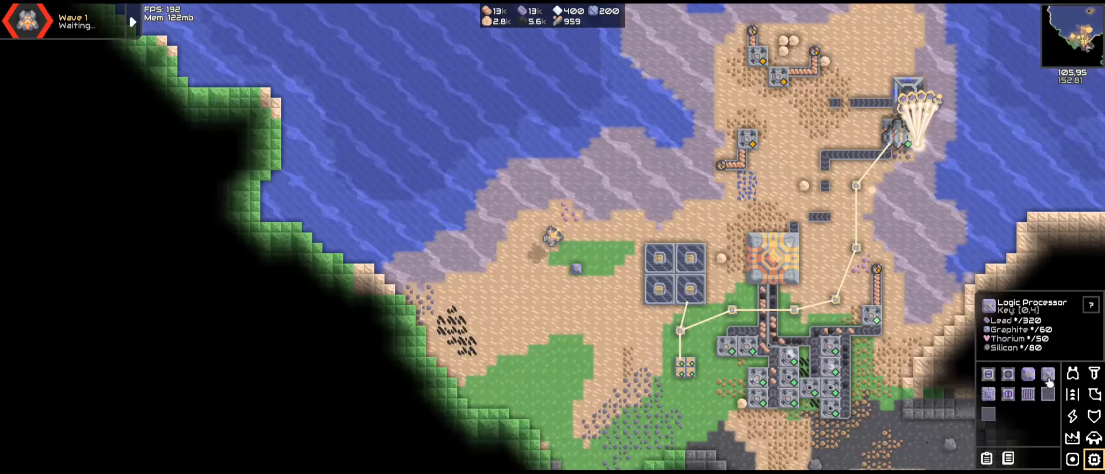
- Place micro, logic and hyper processors in a column west of the core, then open the micro processor
left_click(1047, 374)
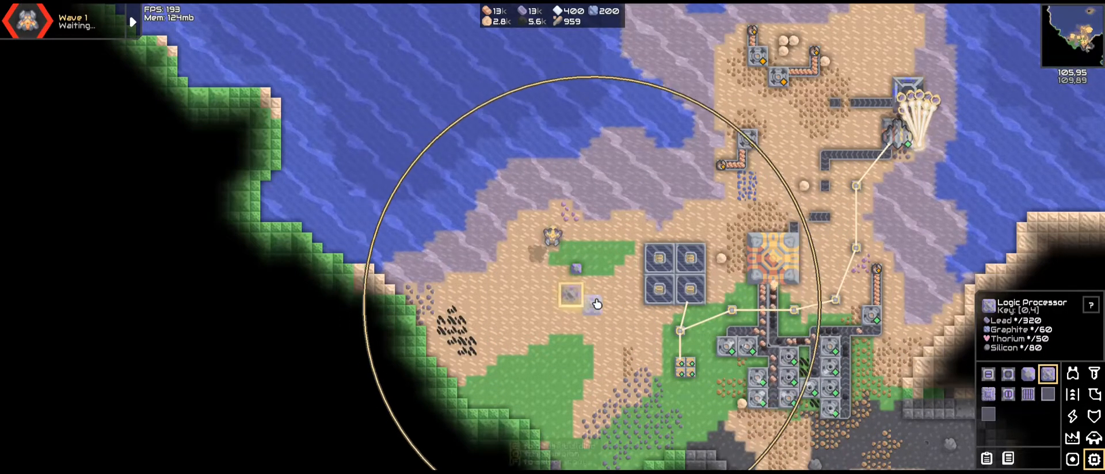
left_click(988, 395)
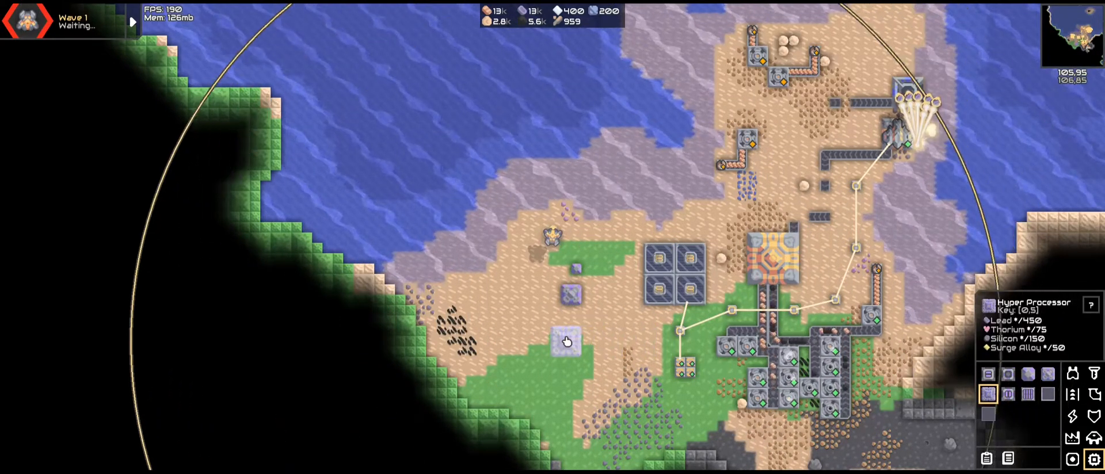
left_click(567, 341)
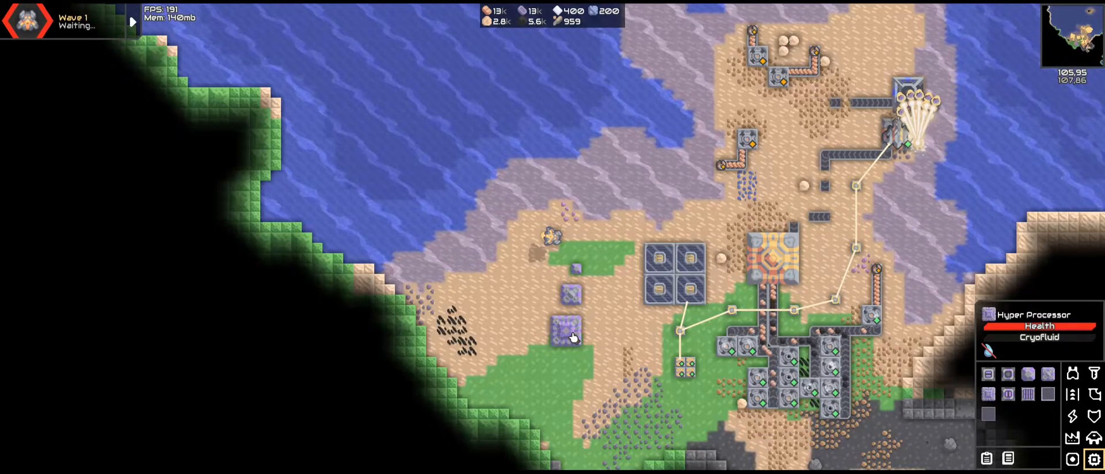
mouse_move(575, 275)
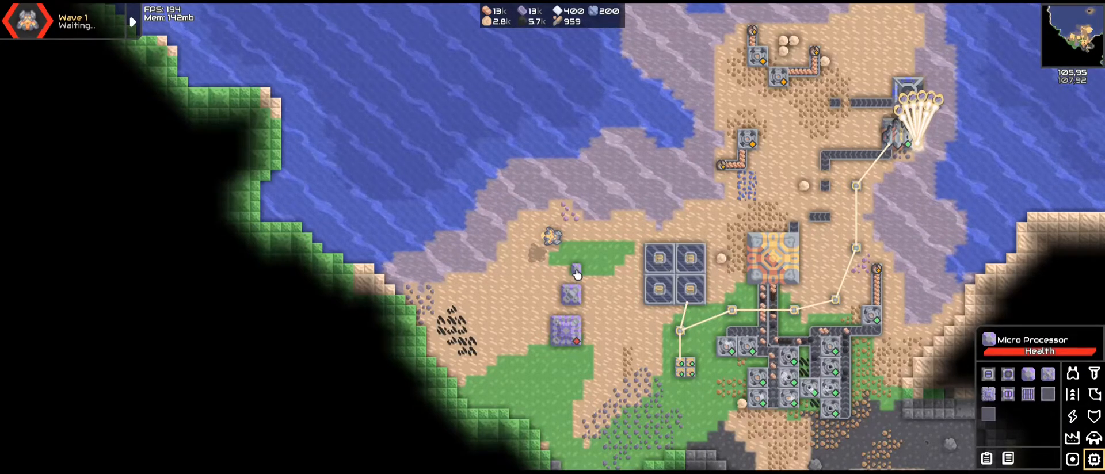
mouse_move(573, 302)
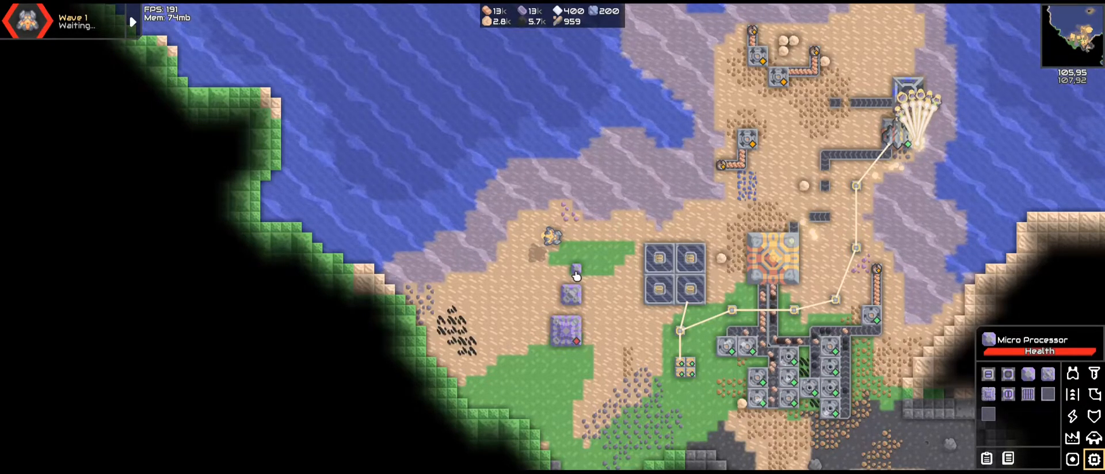
left_click(565, 329)
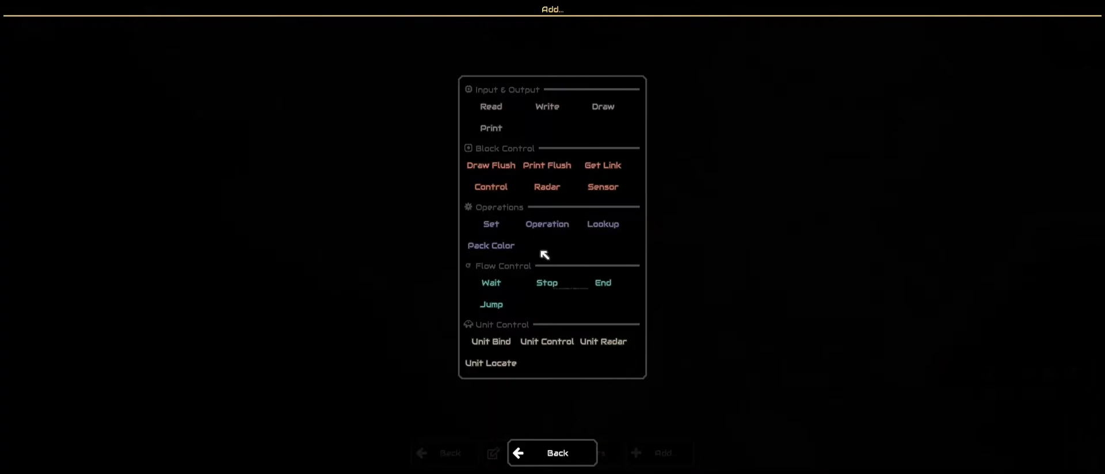
- Add Operation and Pack Color instructions to the micro processor's program
left_click(547, 224)
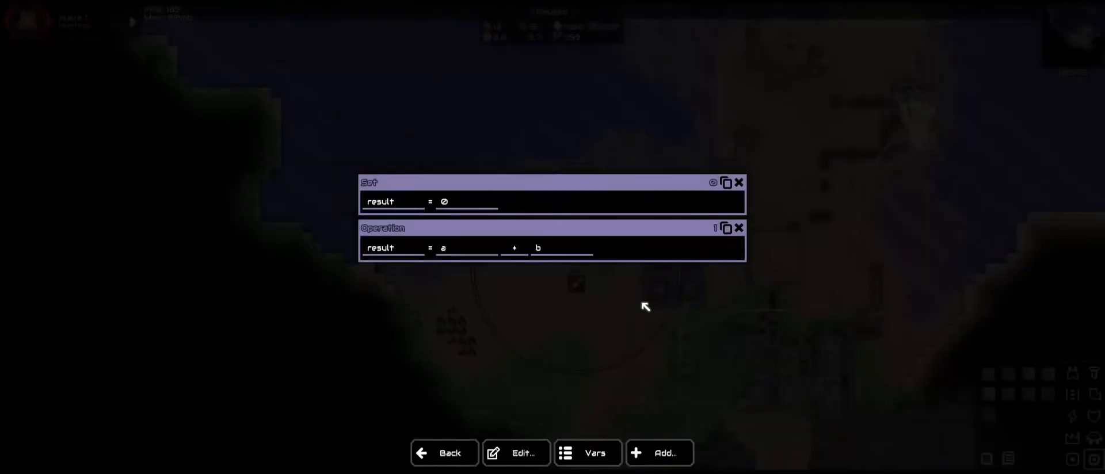
left_click(657, 453)
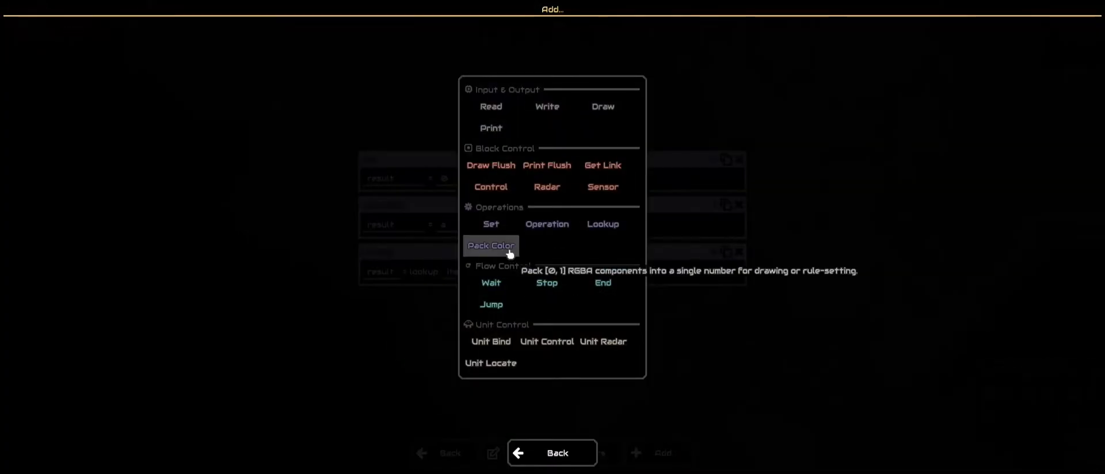
left_click(491, 246)
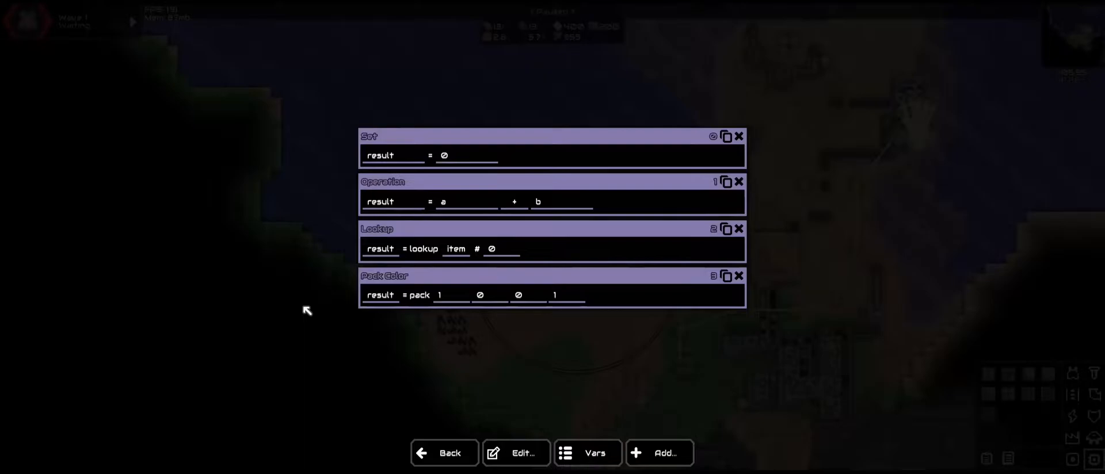
mouse_move(335, 265)
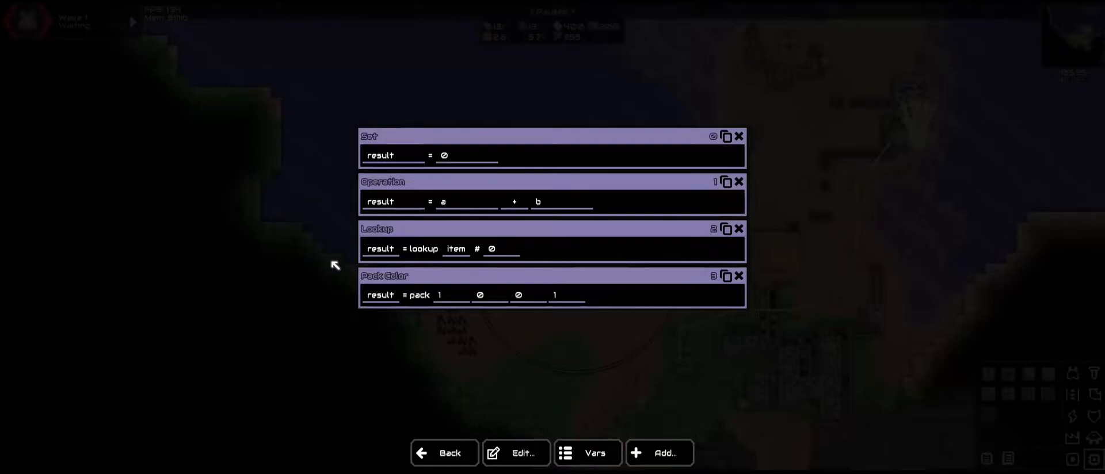
mouse_move(339, 296)
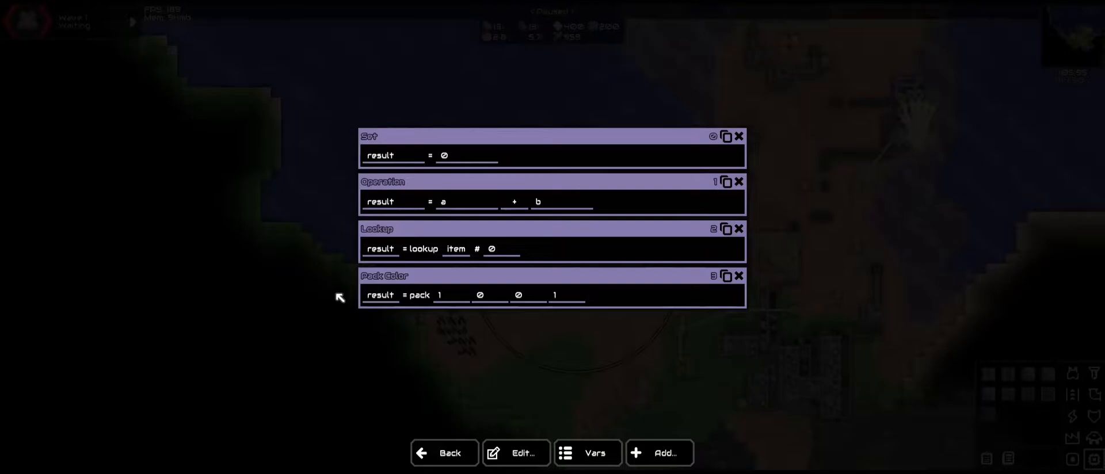
mouse_move(343, 154)
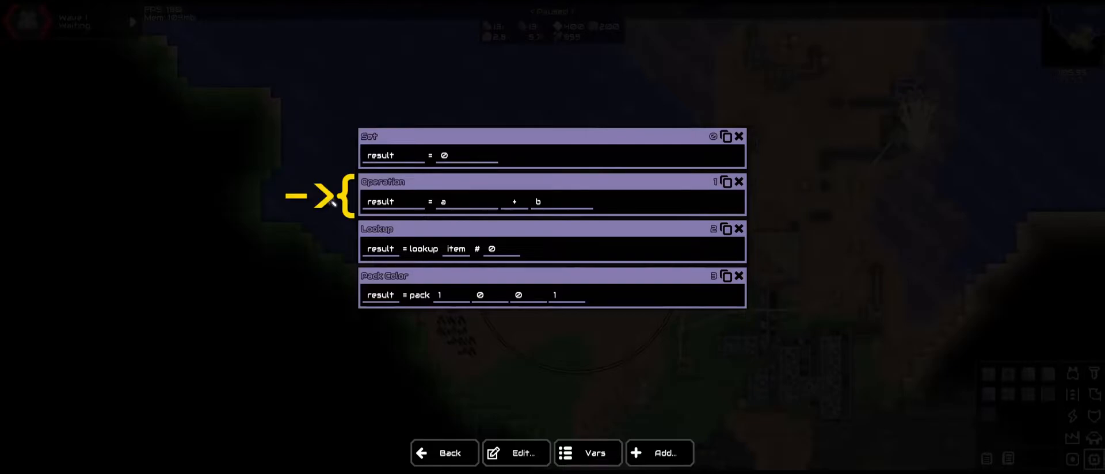
mouse_move(362, 206)
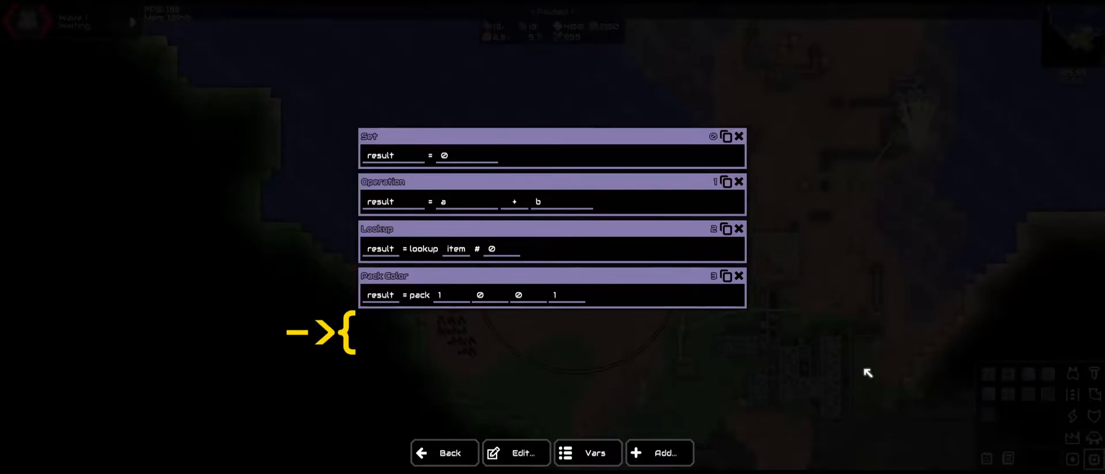
- Insert a Jump instruction whose condition is always true
left_click(658, 453)
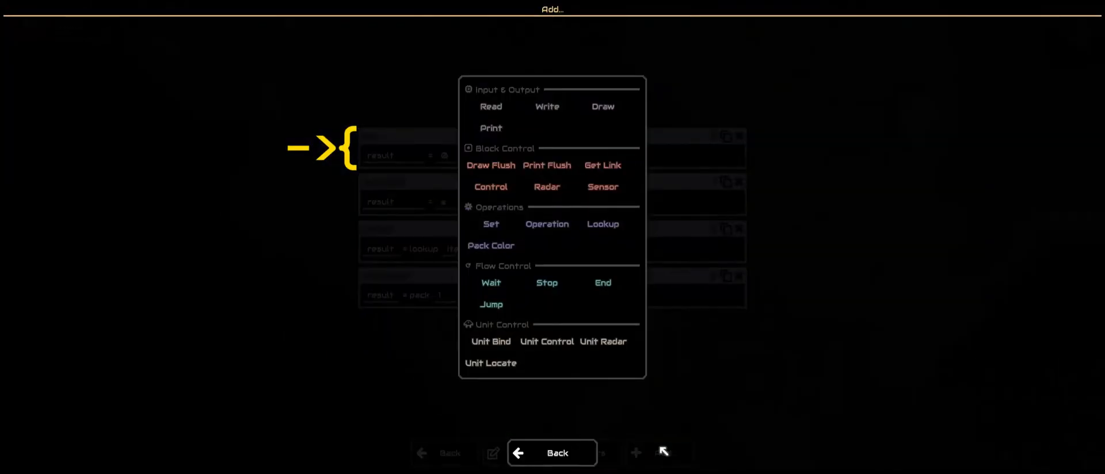
left_click(552, 453)
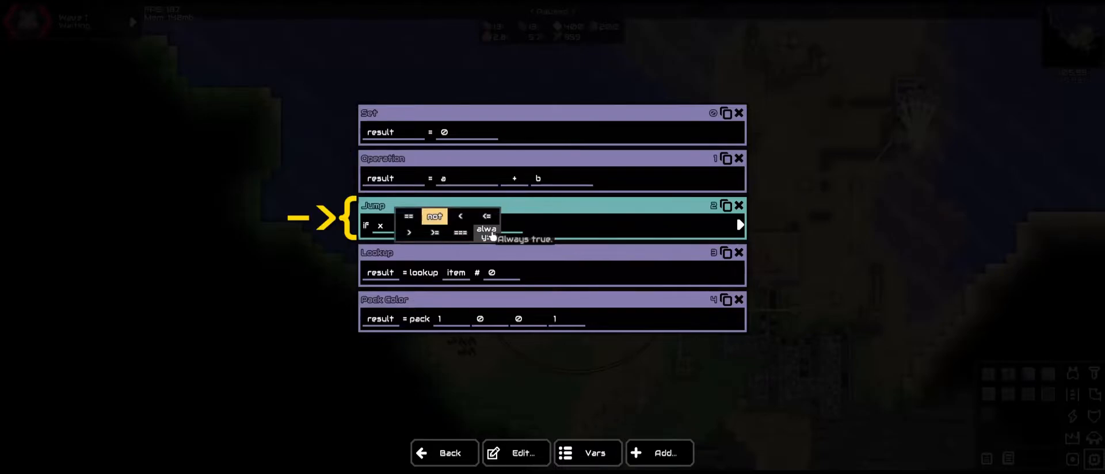
left_click(486, 234)
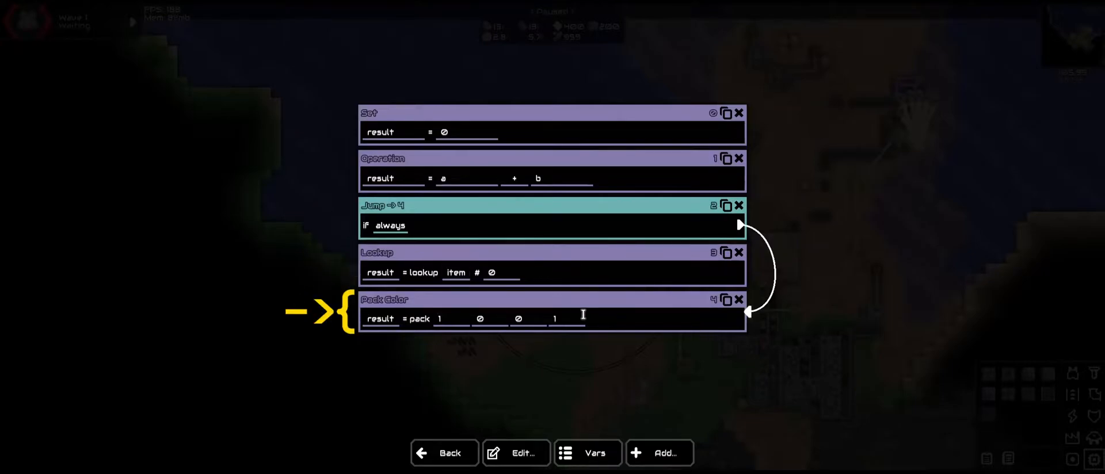
mouse_move(716, 94)
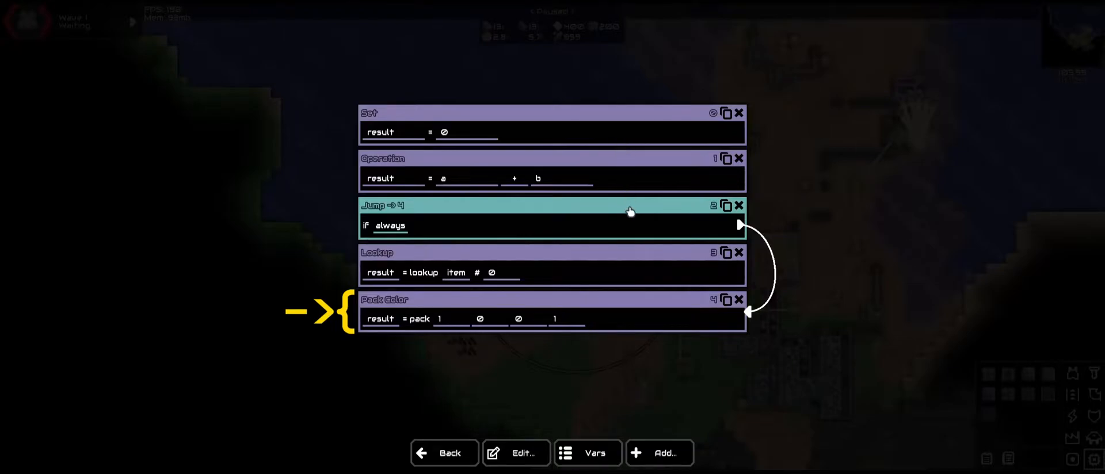
mouse_move(722, 368)
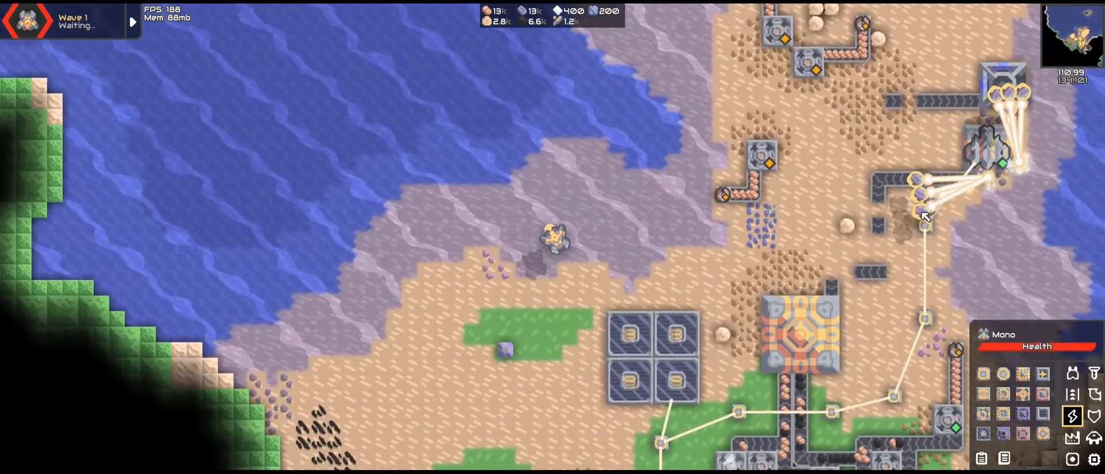
left_click(659, 453)
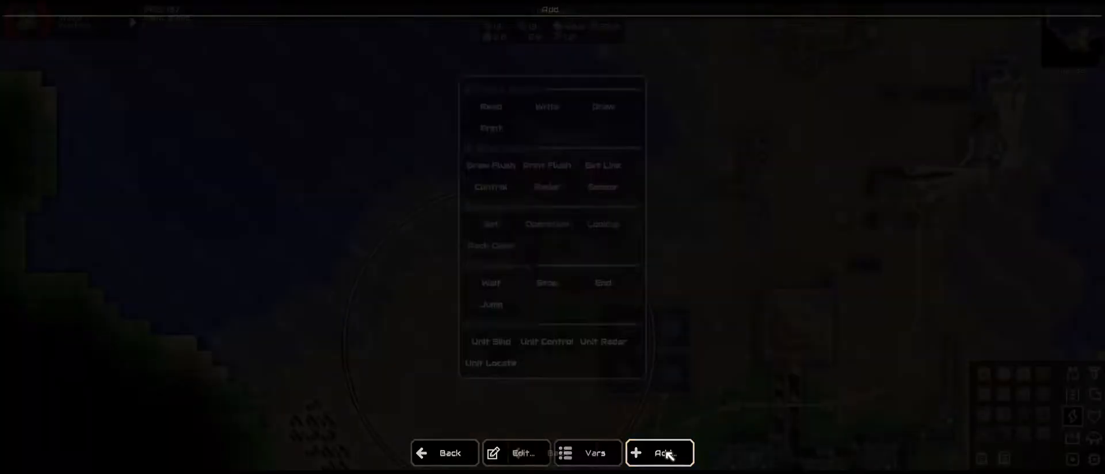
left_click(490, 341)
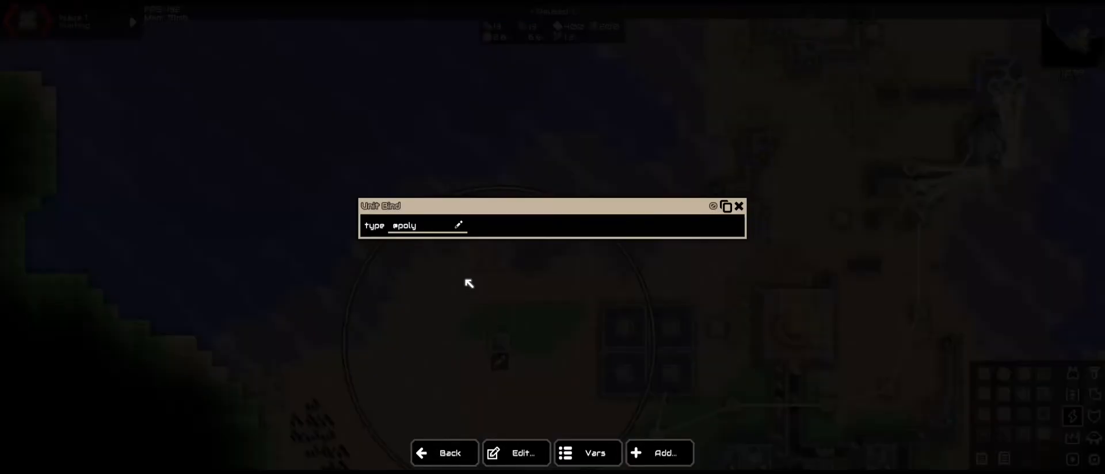
left_click(458, 226)
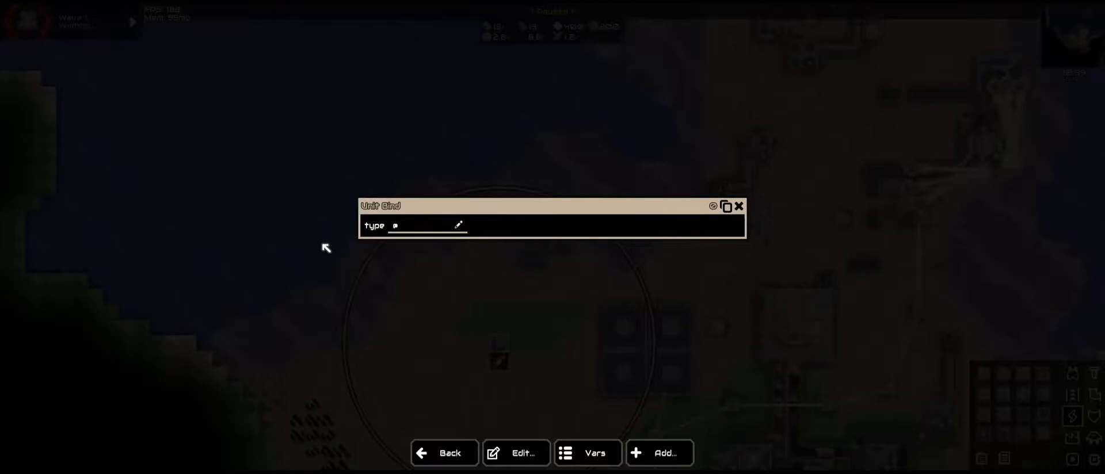
type("mono")
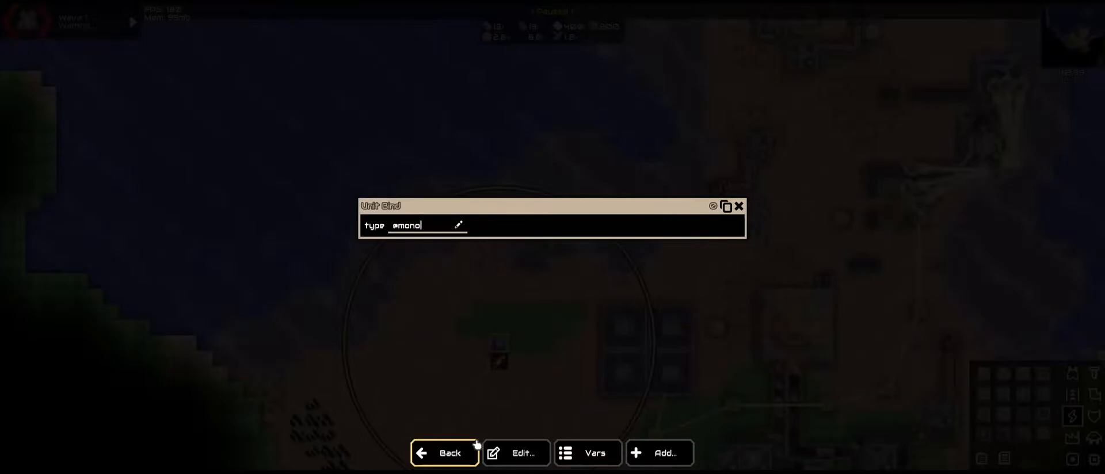
left_click(444, 453)
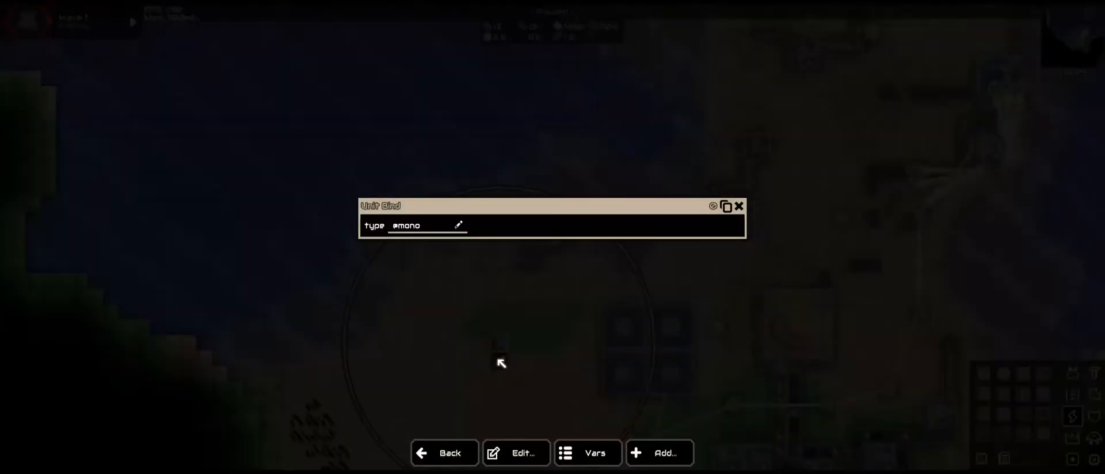
left_click(658, 453)
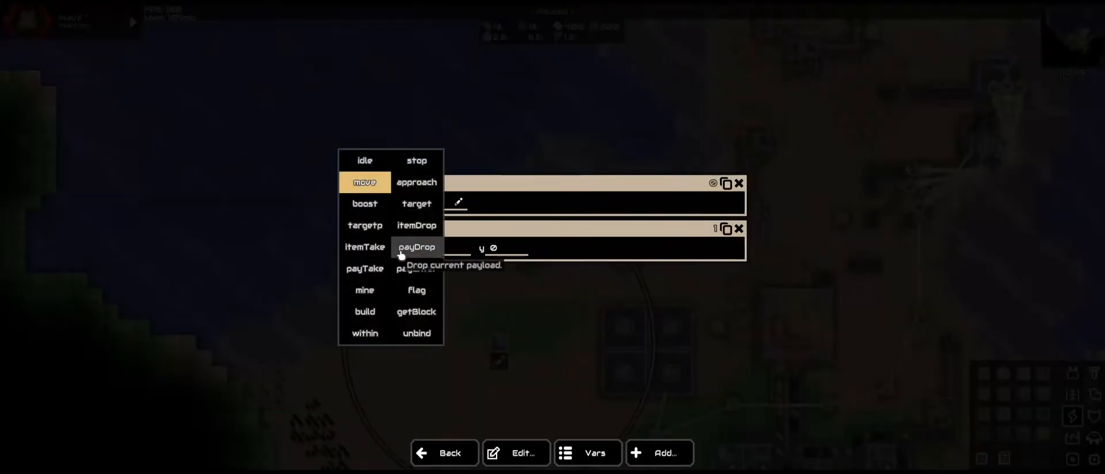
left_click(416, 182)
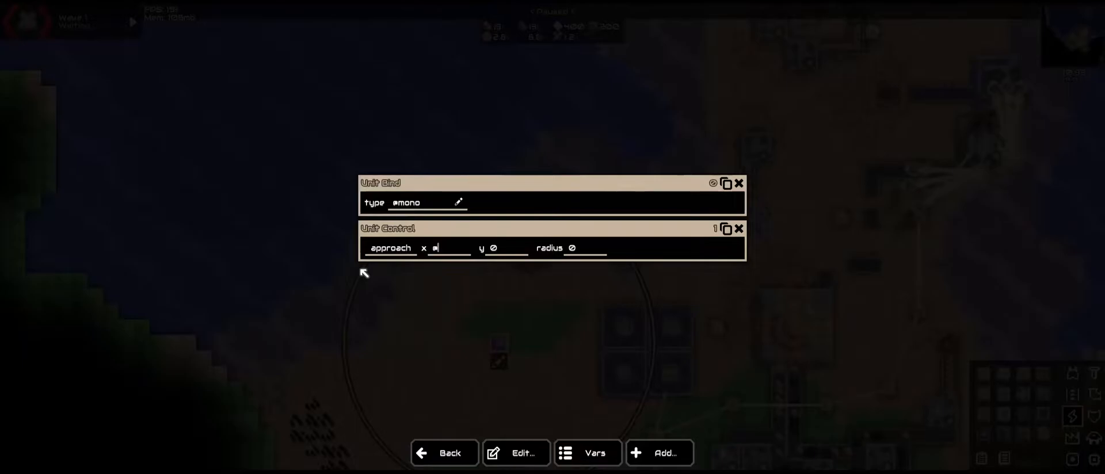
type("thisx")
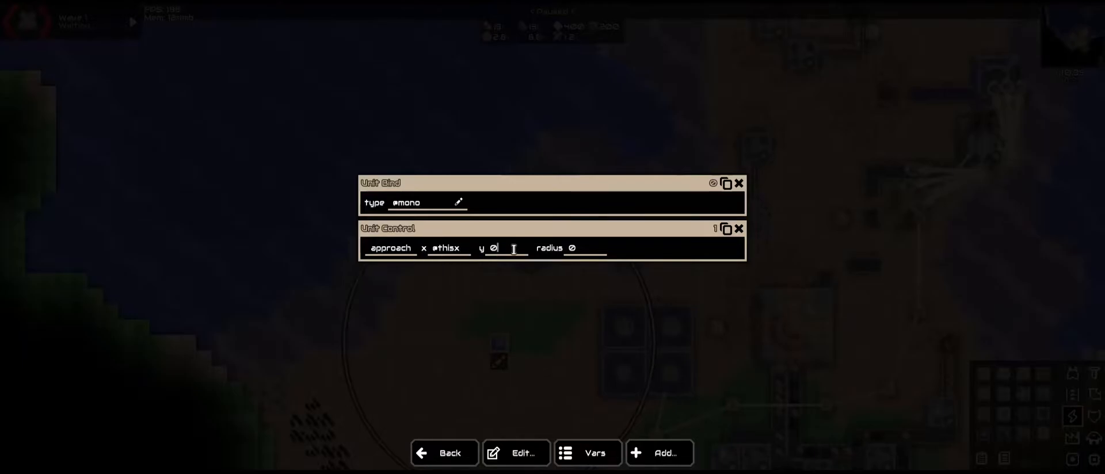
type("@thisy")
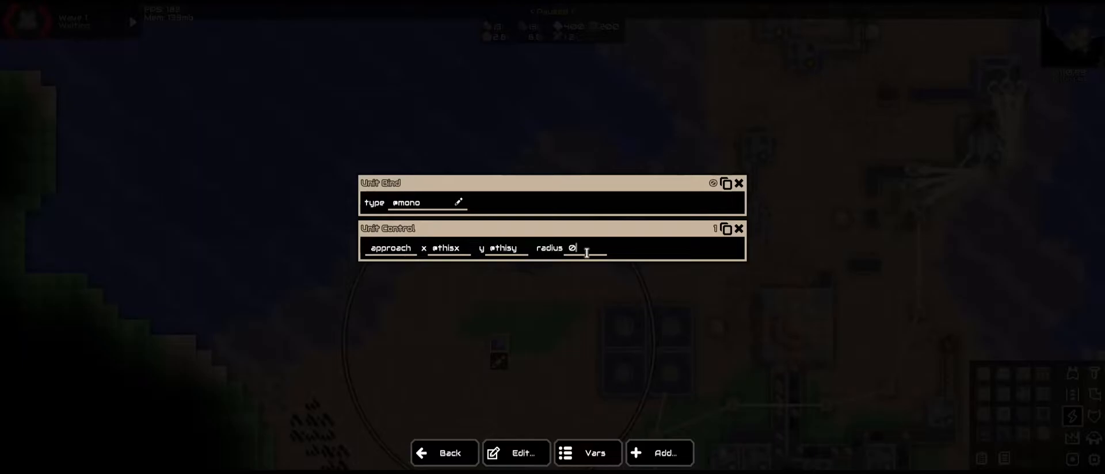
type("6")
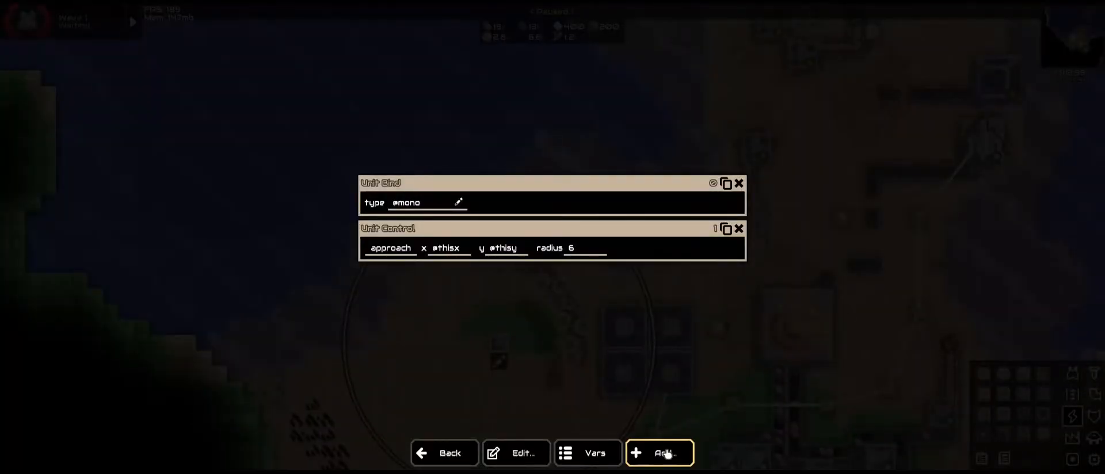
left_click(659, 453)
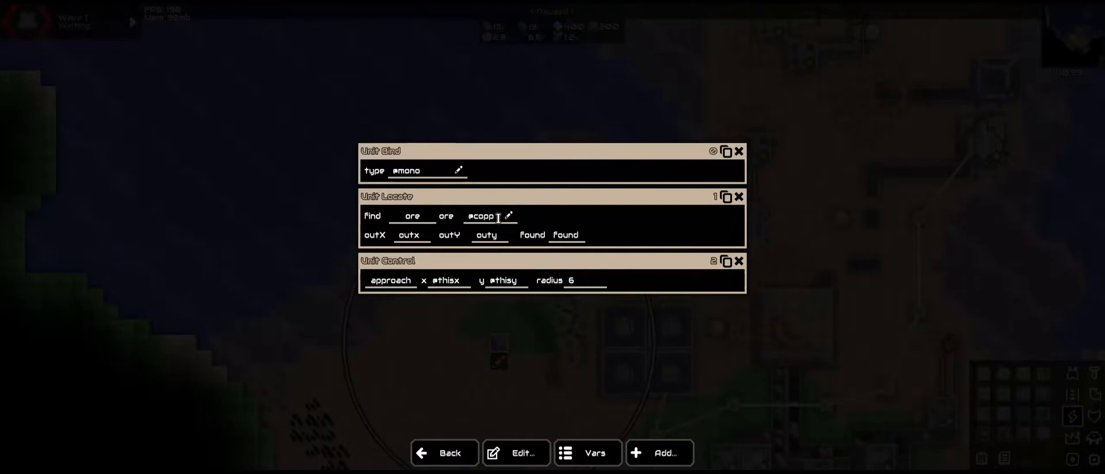
type("@scra")
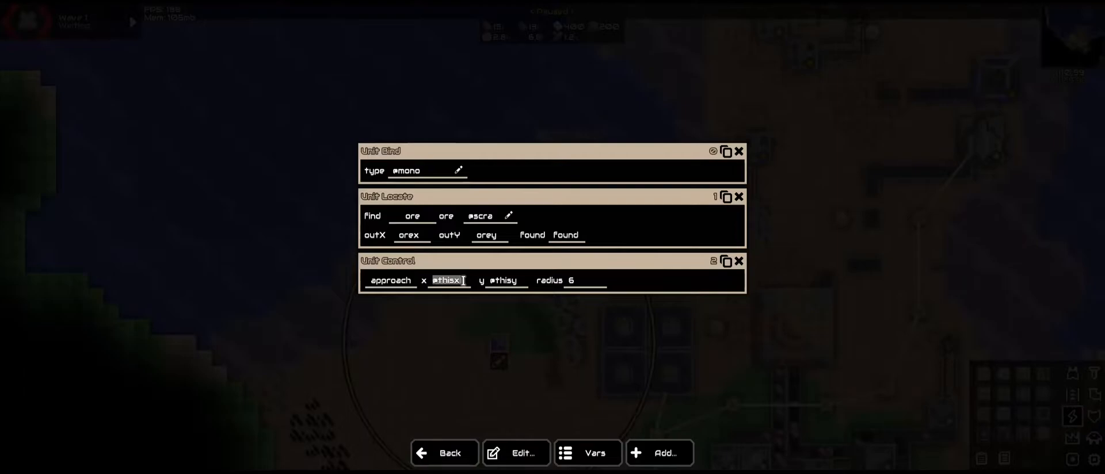
left_click(503, 280)
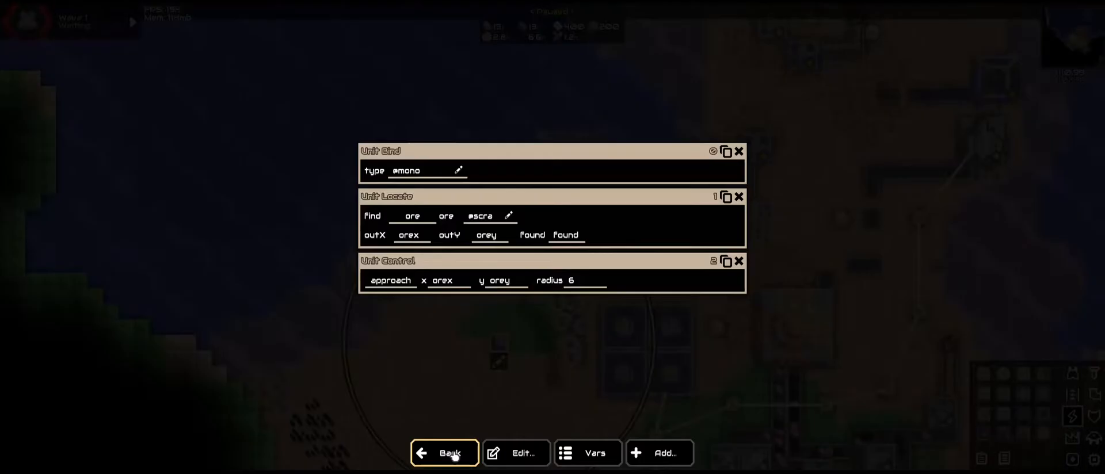
left_click(444, 452)
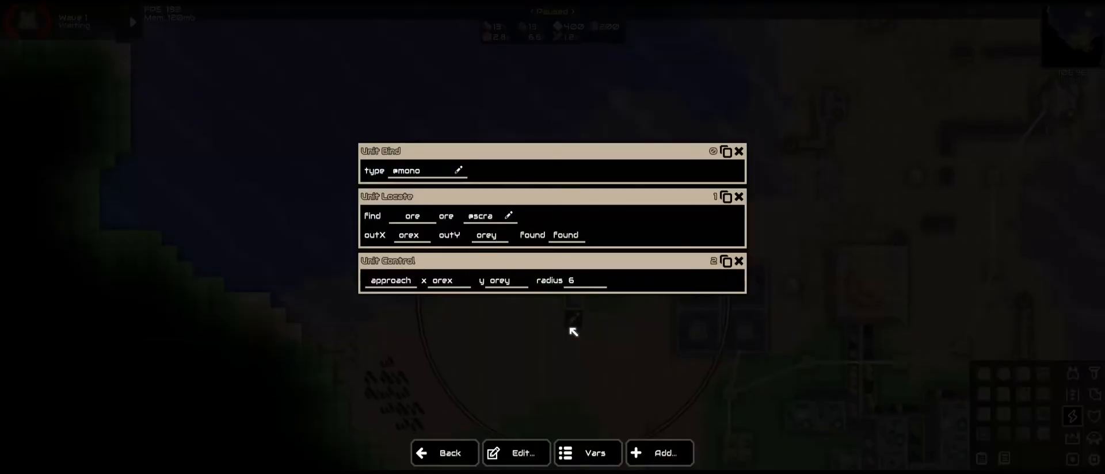
- Add a Unit Control mine instruction at orex, orey
left_click(657, 453)
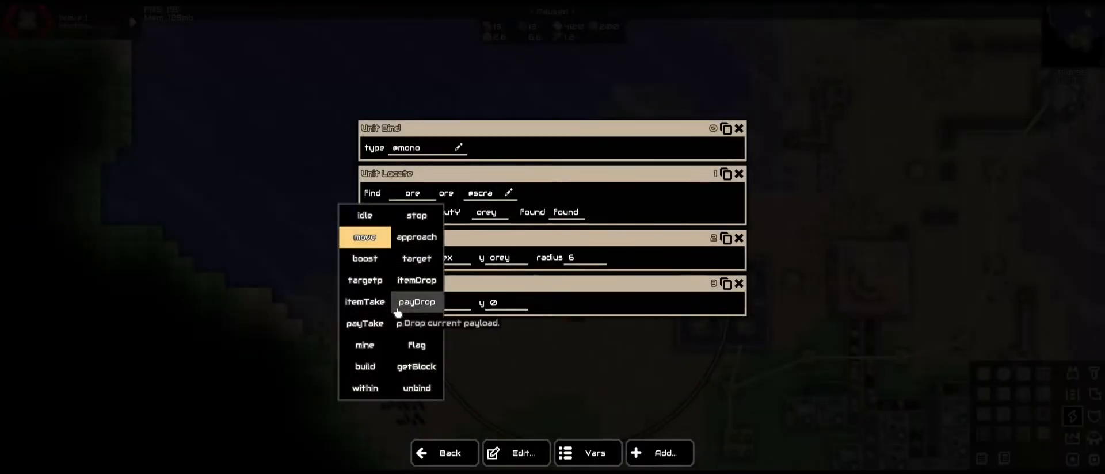
left_click(364, 345)
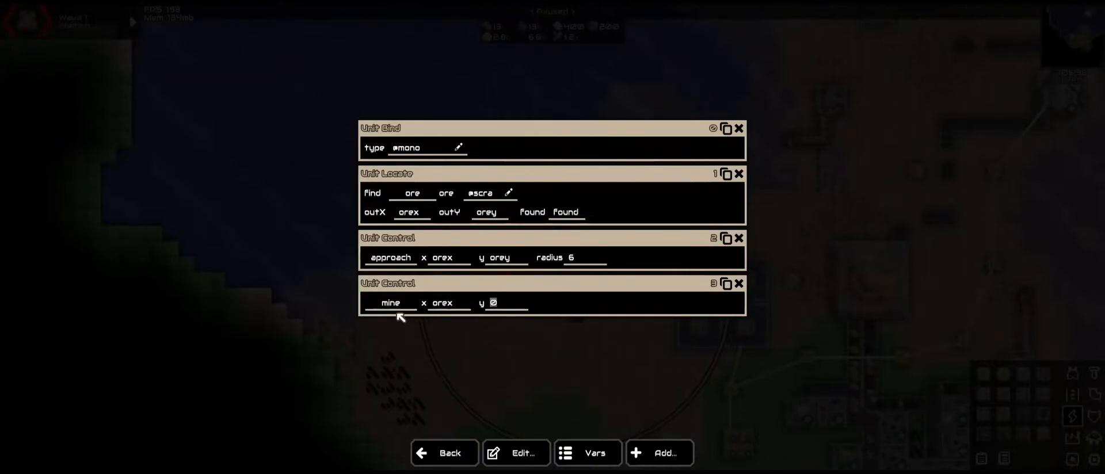
left_click(445, 453)
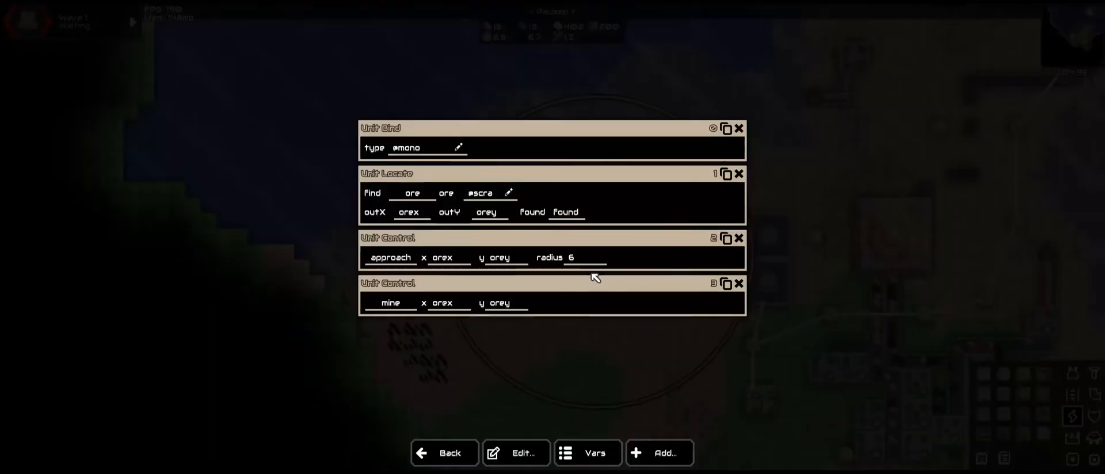
mouse_move(658, 453)
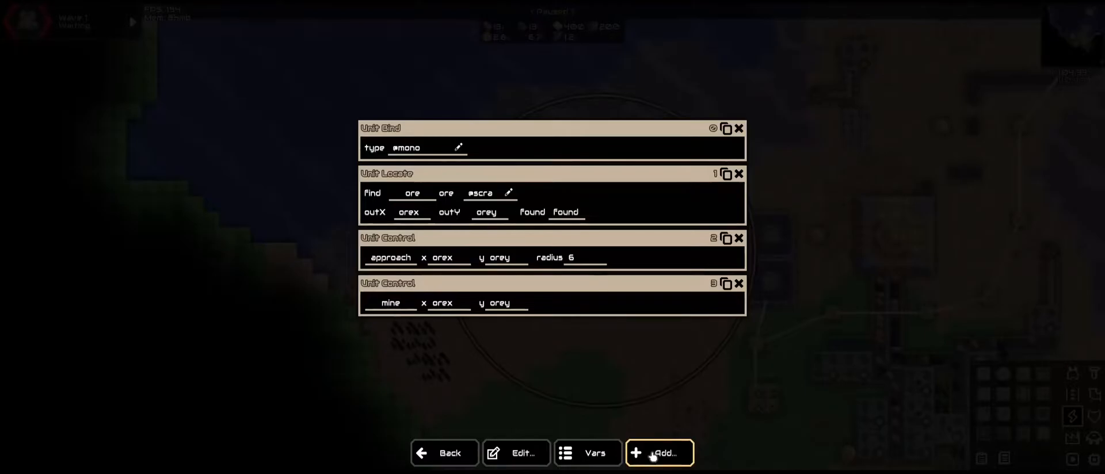
left_click(659, 453)
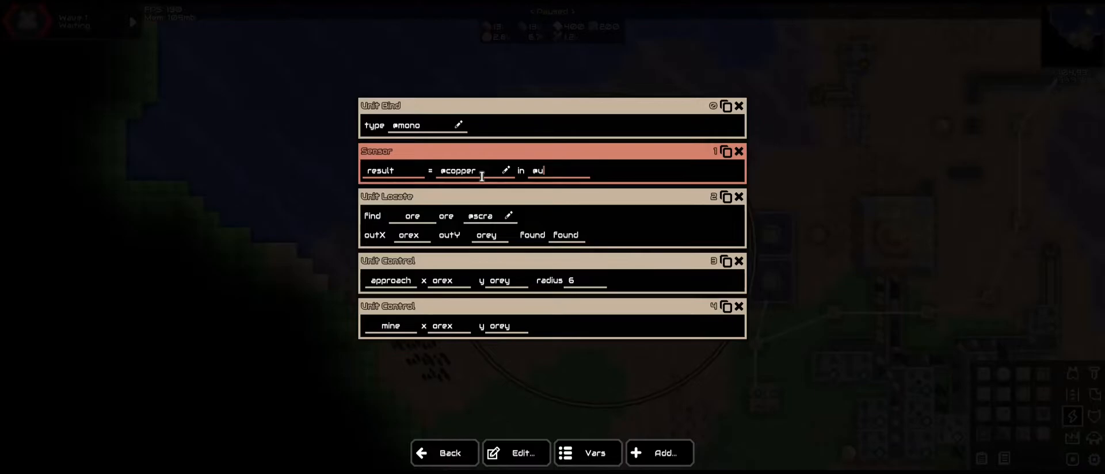
type("nit")
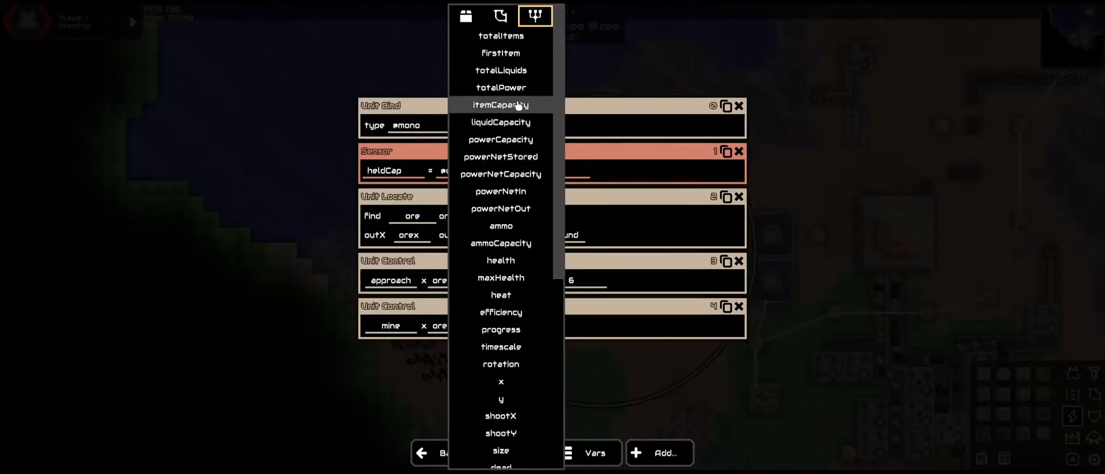
left_click(501, 104)
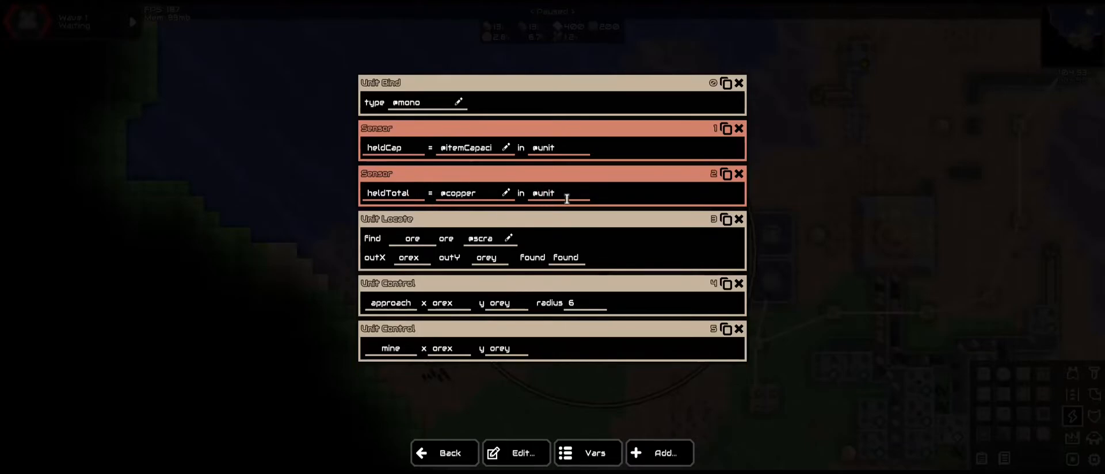
left_click(506, 147)
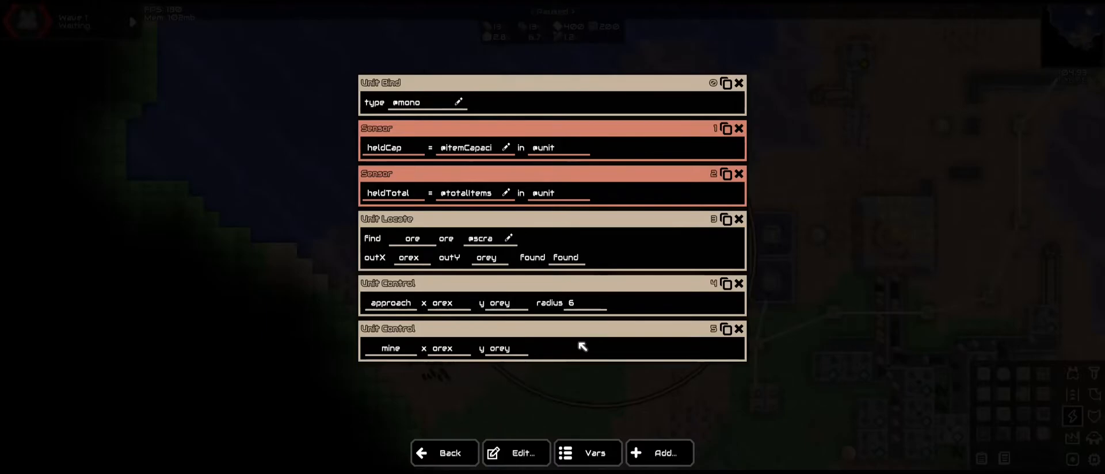
- Add a third sensor reading the unit's firstItem into heldItem
left_click(657, 452)
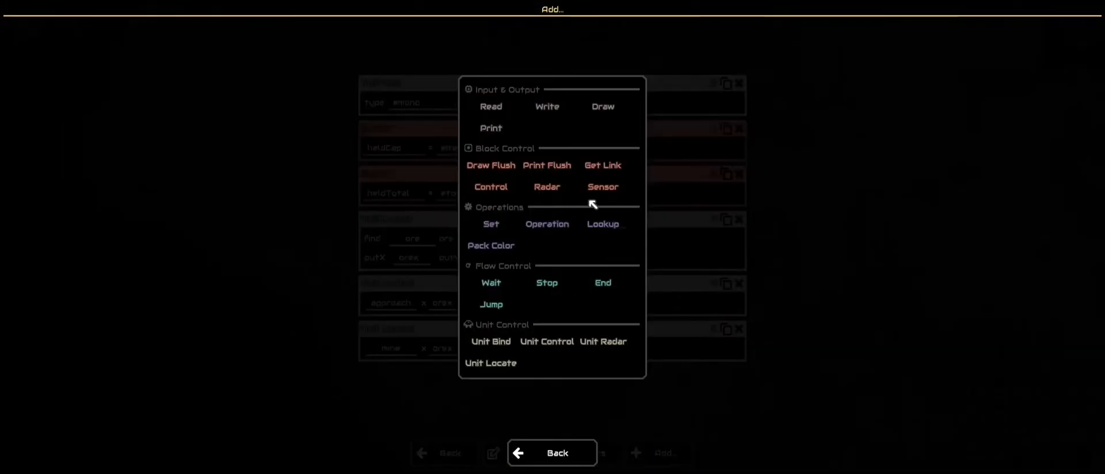
left_click(552, 452)
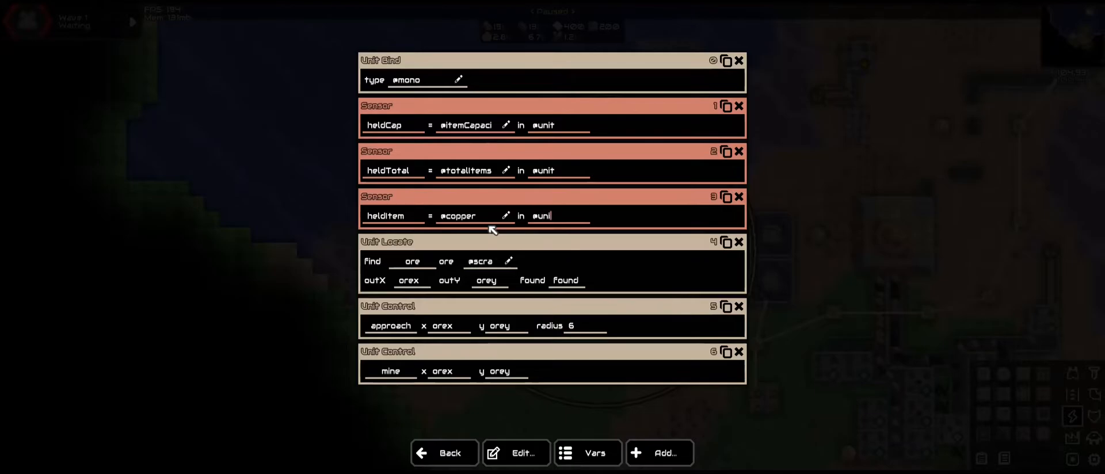
left_click(506, 216)
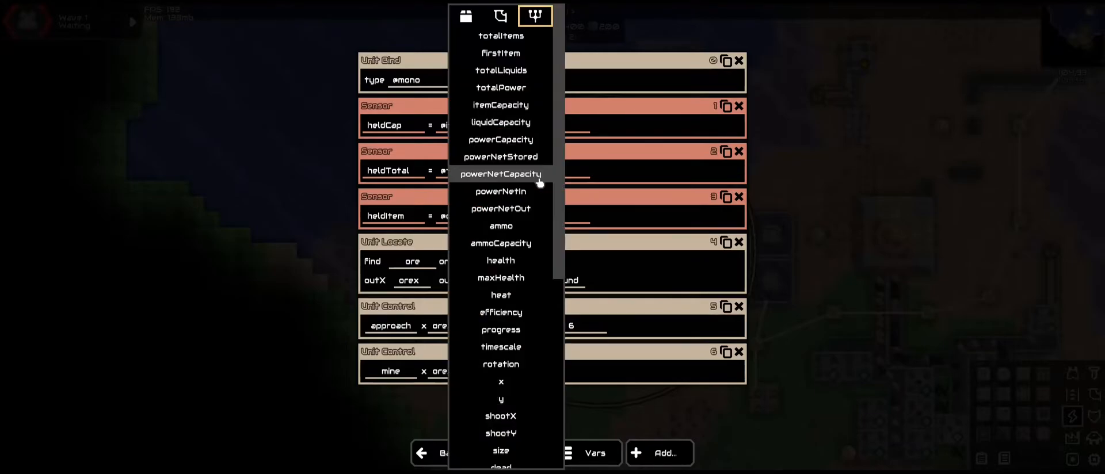
mouse_move(500, 52)
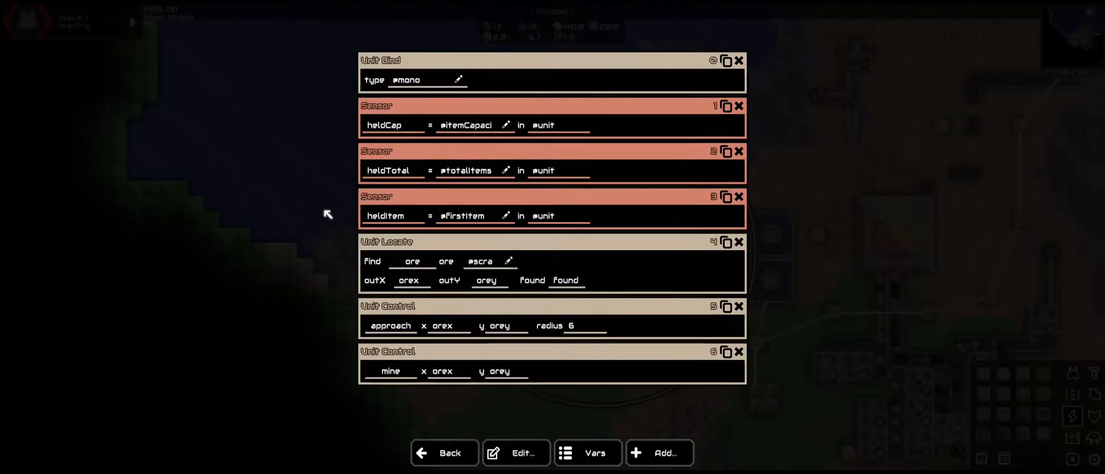
left_click(444, 453)
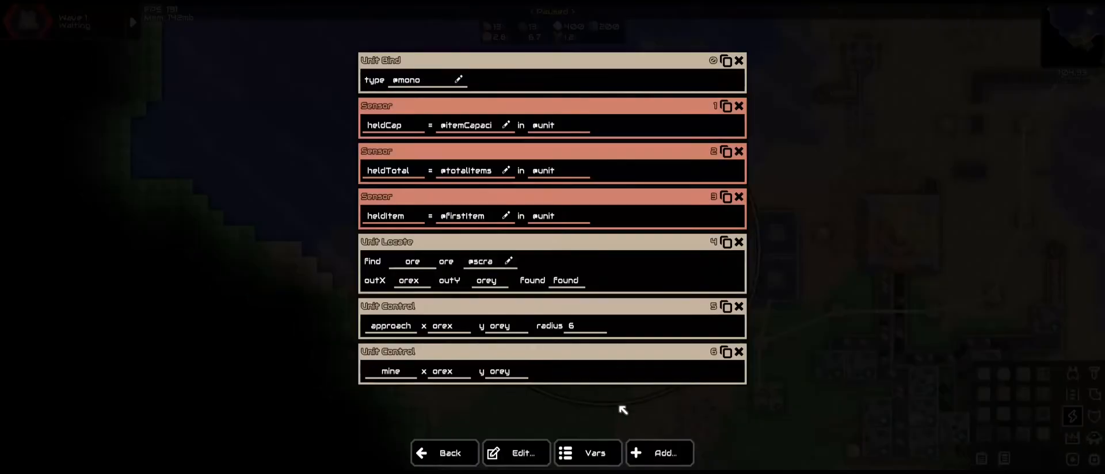
left_click(586, 453)
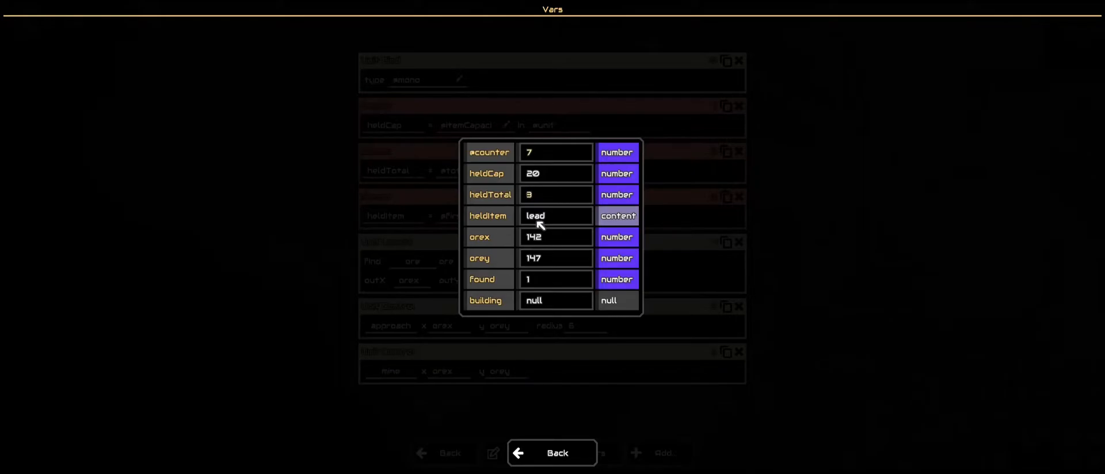
left_click(552, 453)
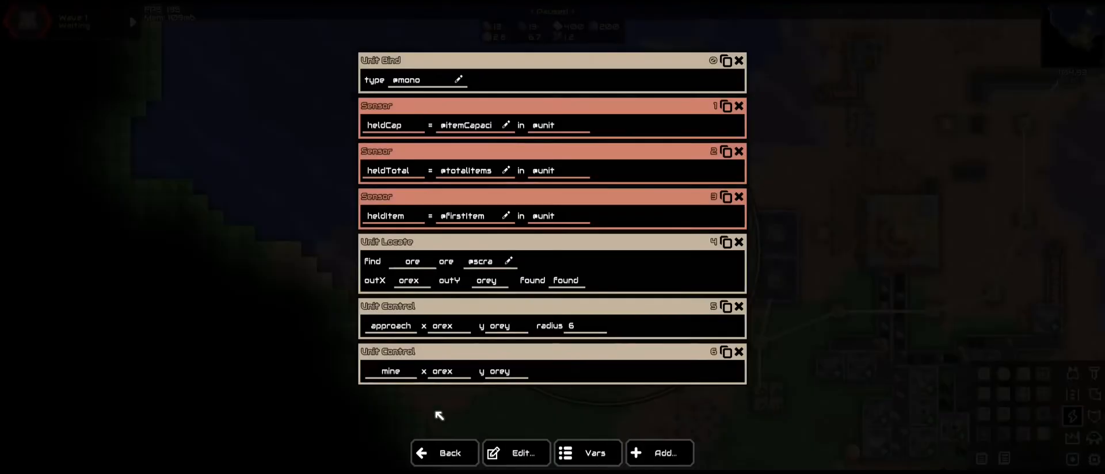
mouse_move(610, 435)
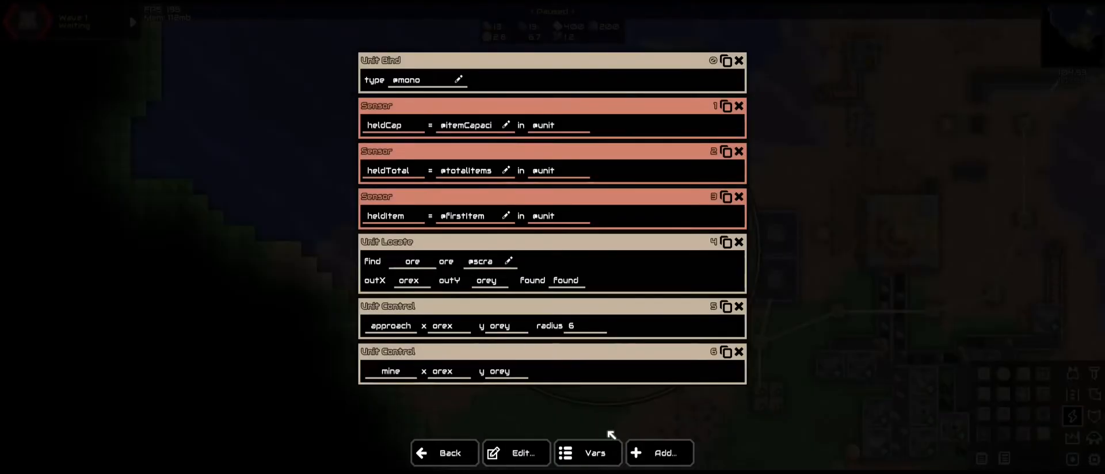
left_click(660, 453)
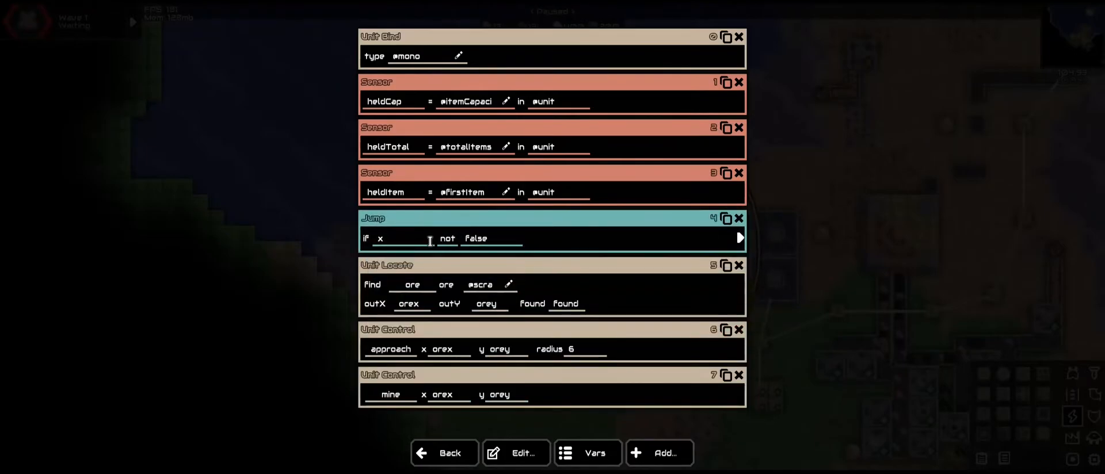
type("hel")
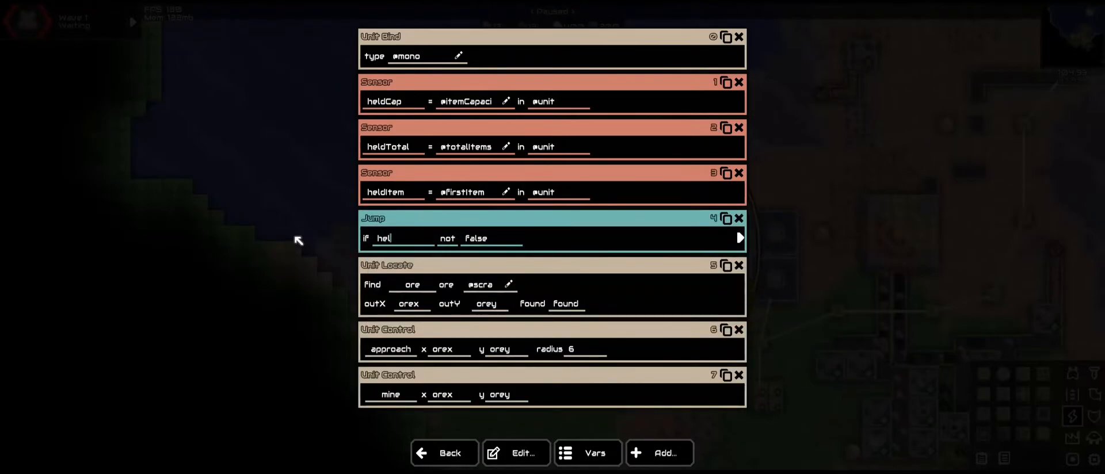
type("heldItem")
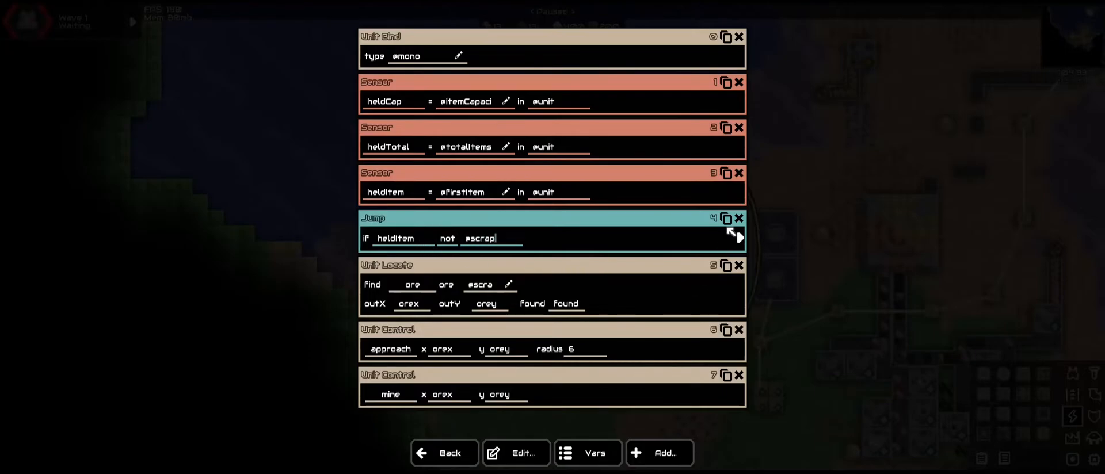
left_click(658, 453)
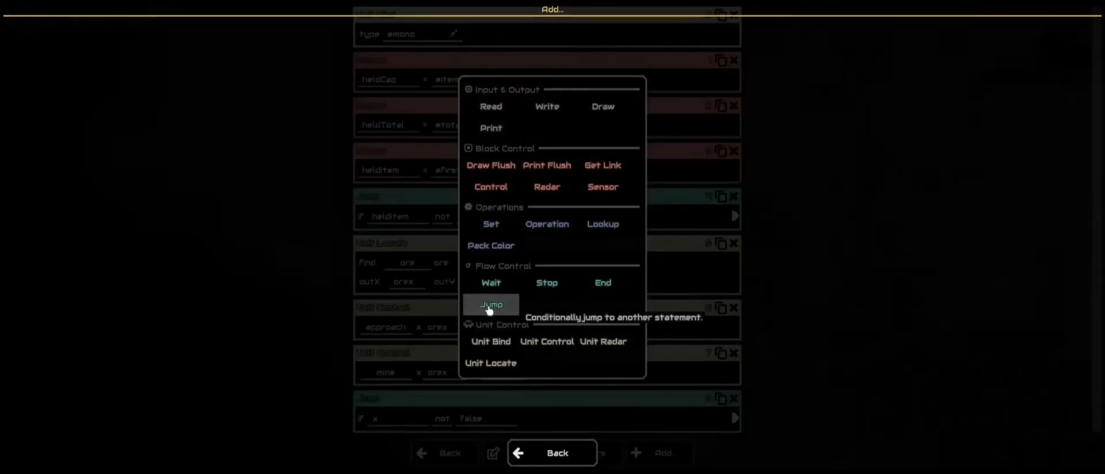
left_click(491, 304)
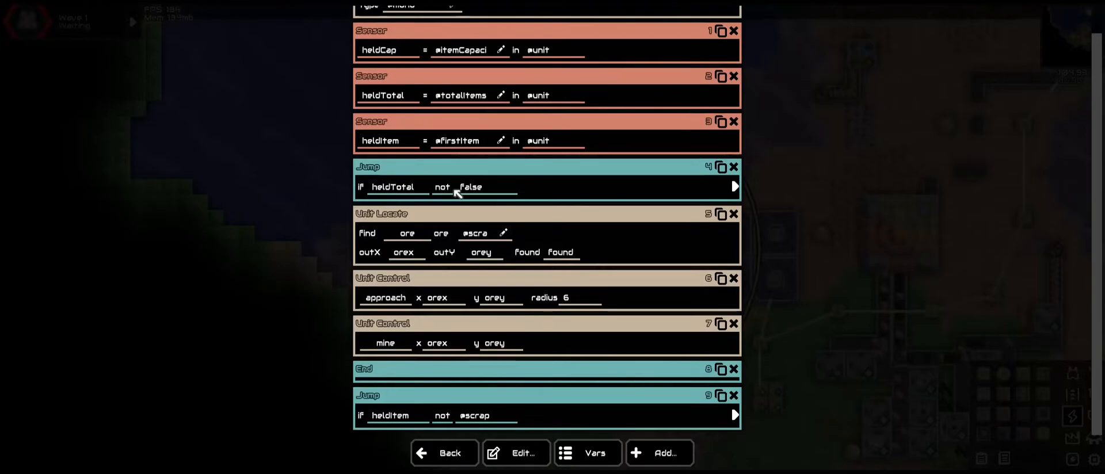
left_click(442, 187)
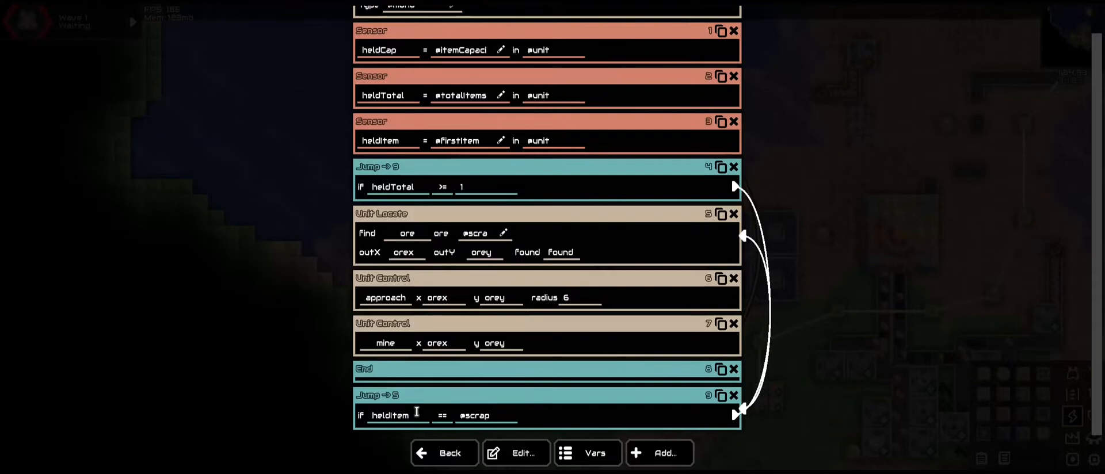
left_click(444, 453)
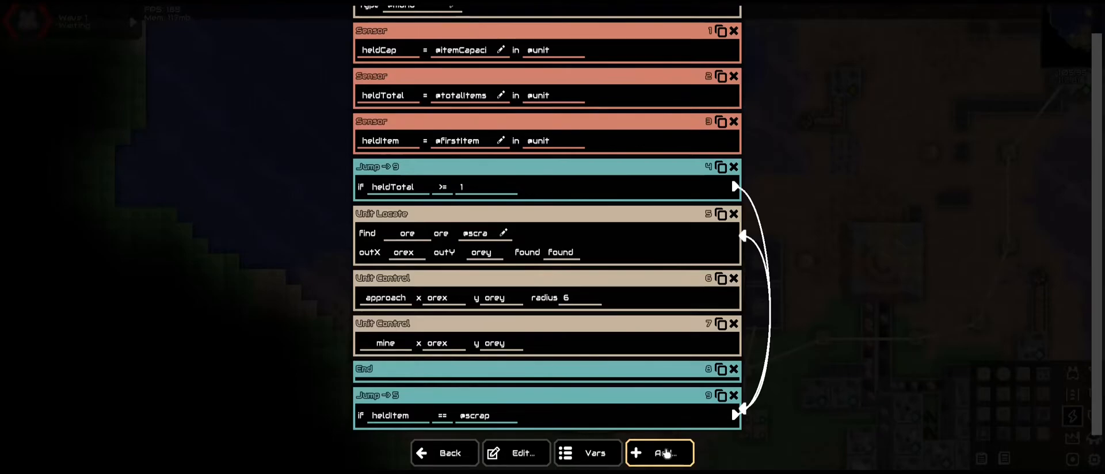
- Add Unit Locate for the team's own core, storing corex/corey, labelled Home
left_click(659, 453)
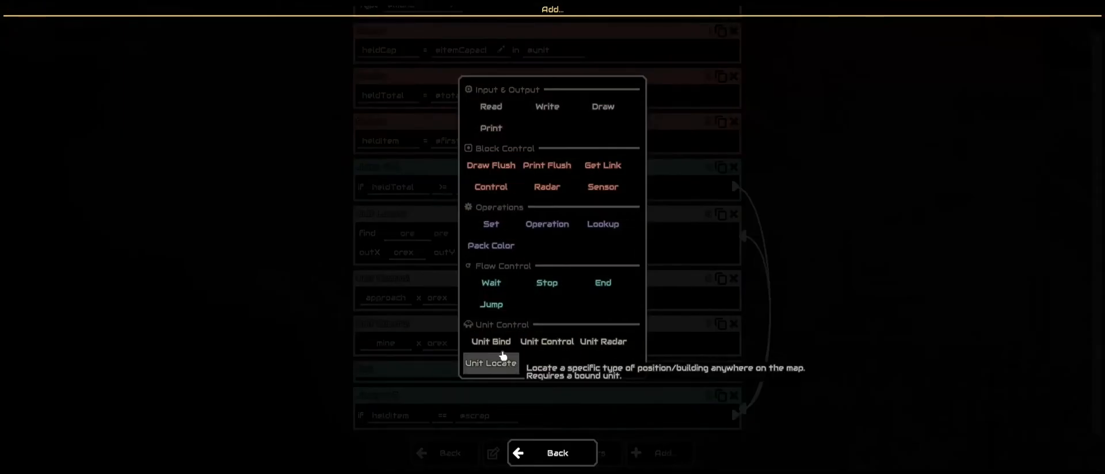
left_click(491, 363)
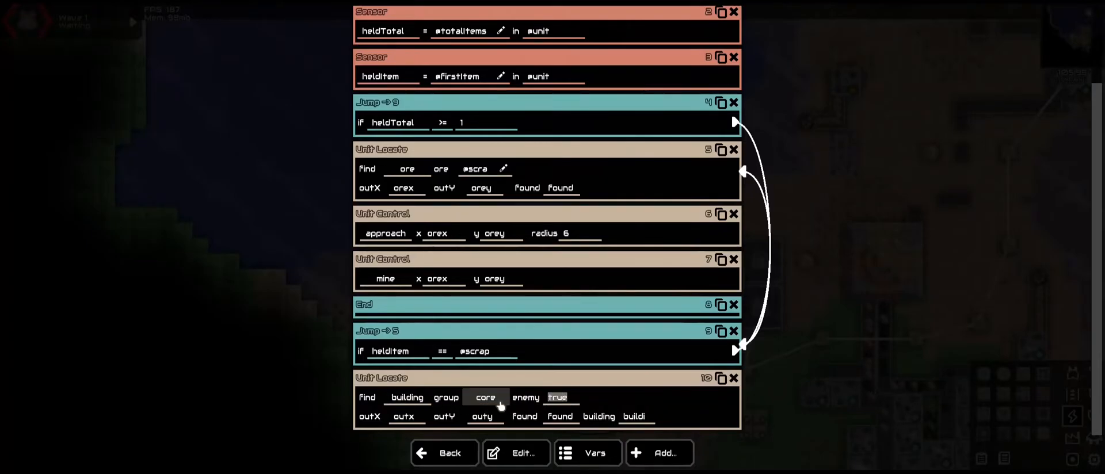
left_click(556, 398)
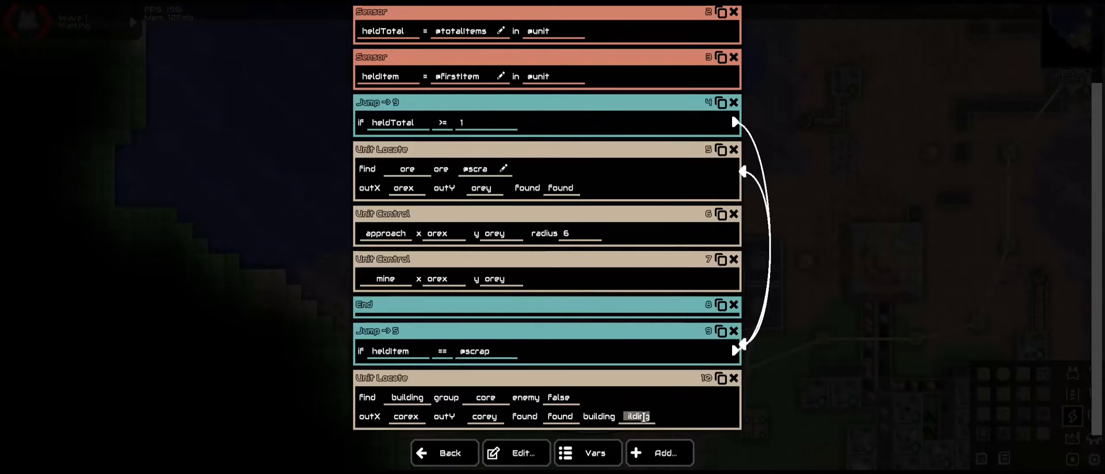
type("Home")
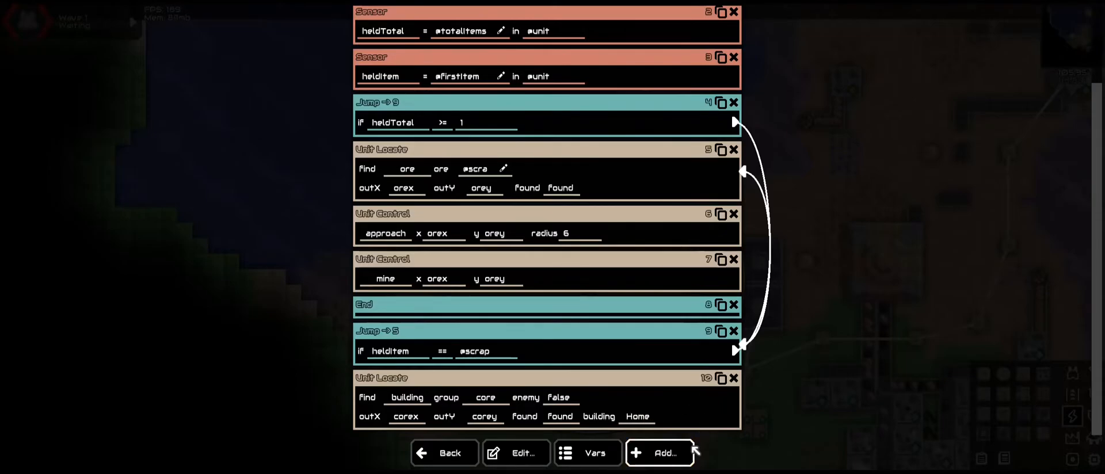
- Add a Unit Control approach to corex, corey with radius 6
left_click(658, 453)
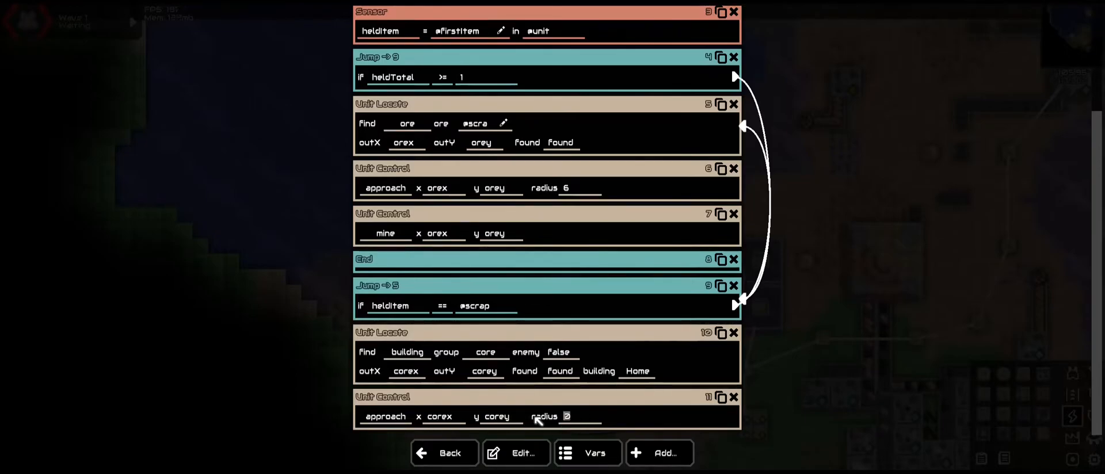
type("6")
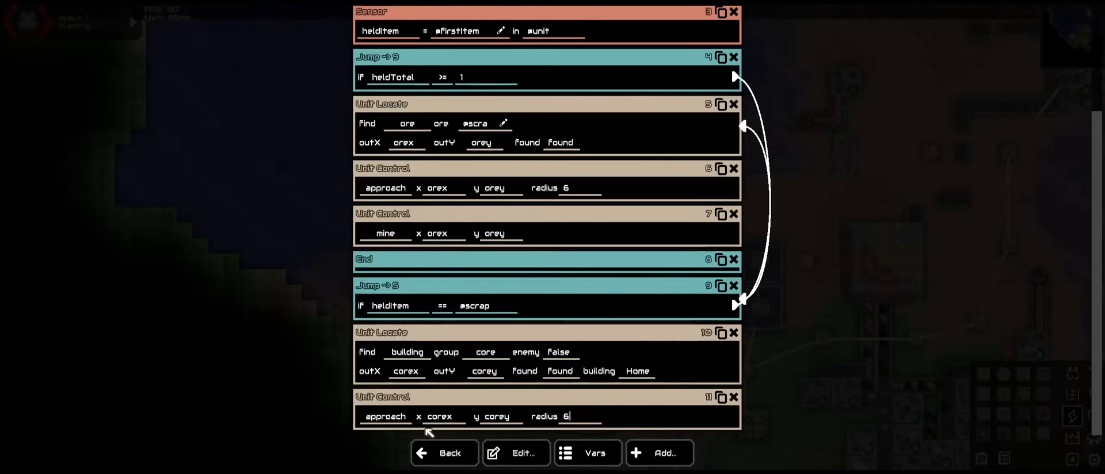
mouse_move(288, 356)
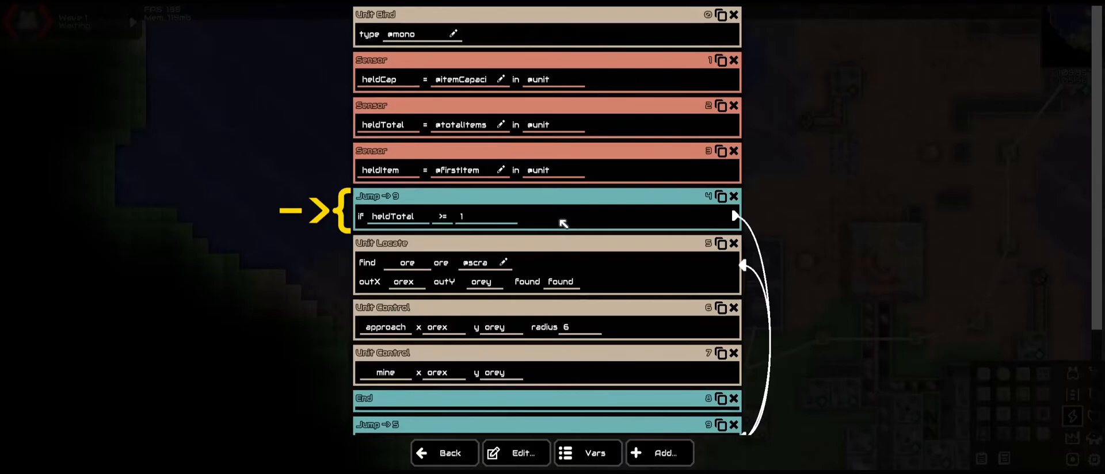
scroll("down", 3)
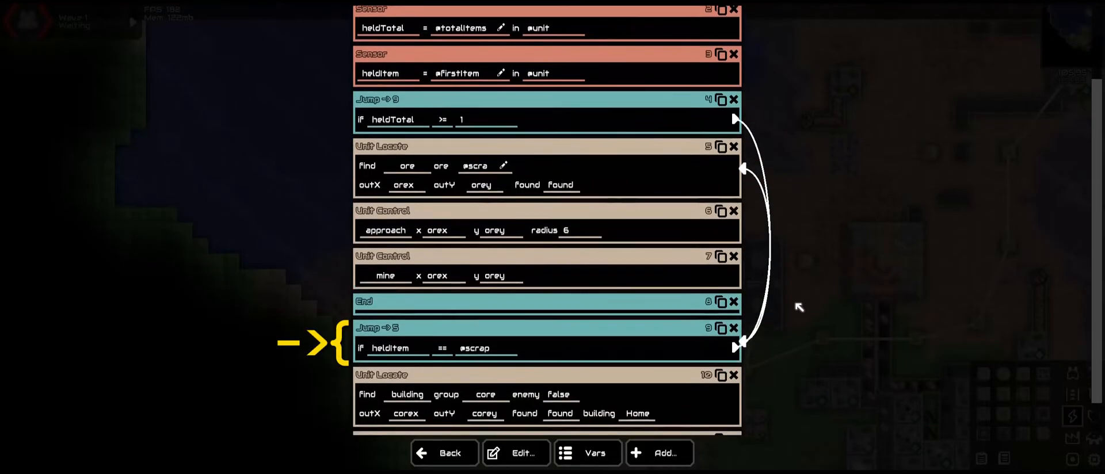
mouse_move(710, 335)
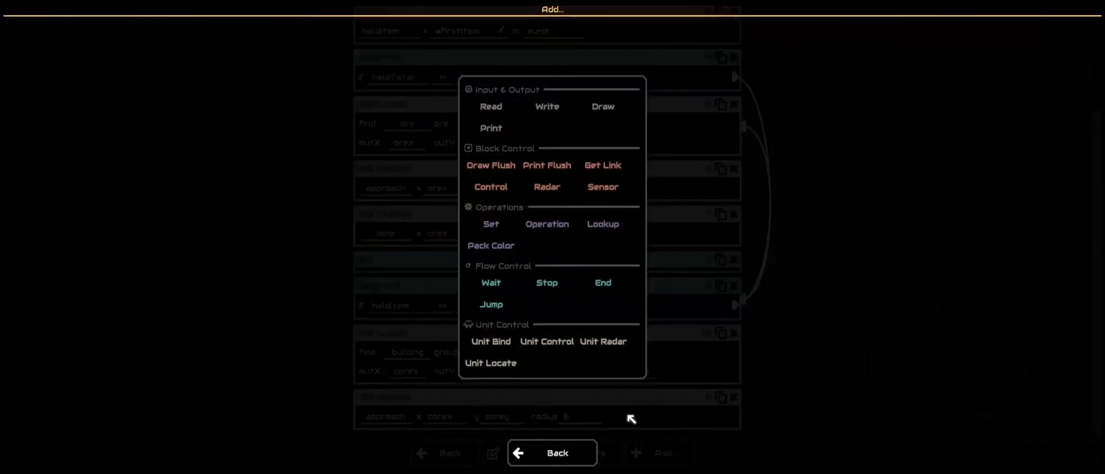
- Add an itemDrop Unit Control into coreHome with amount heldCap, and insert a new jump
left_click(551, 452)
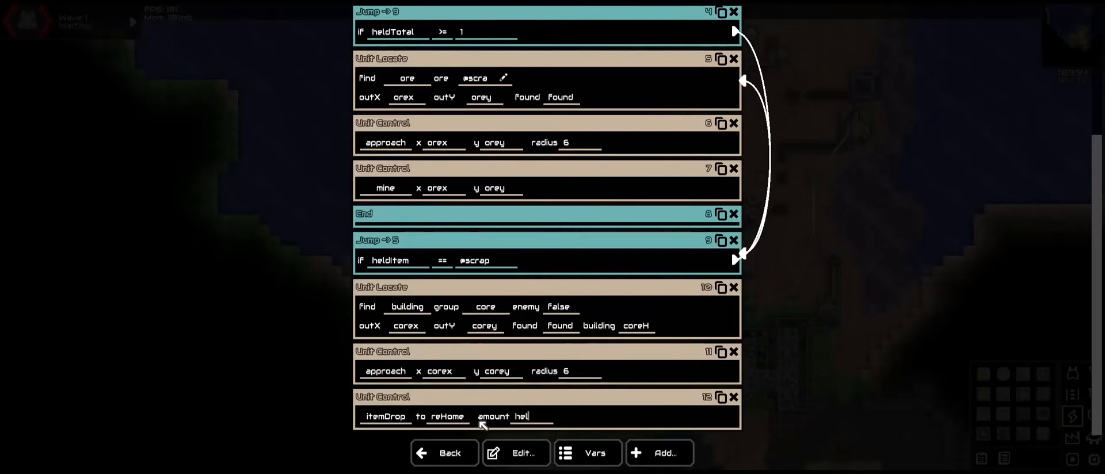
type("eldCap")
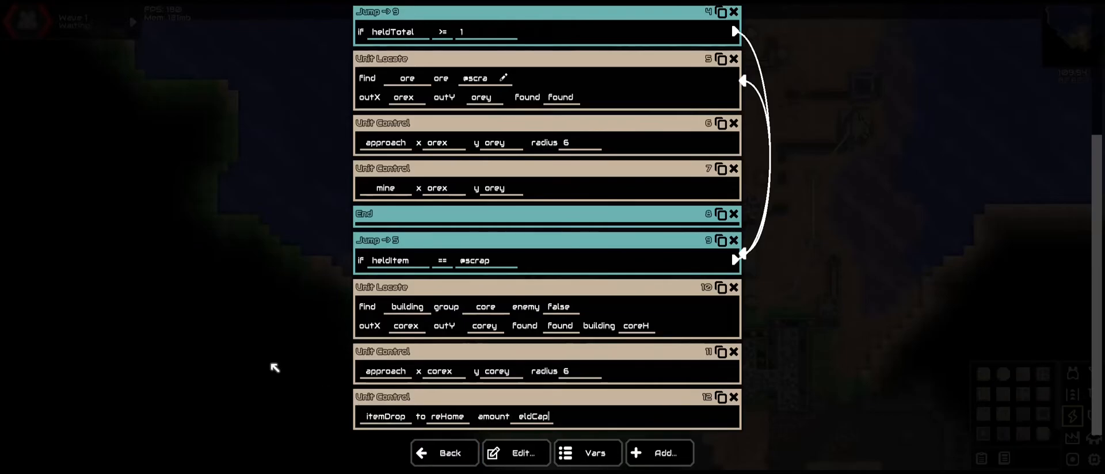
left_click(444, 453)
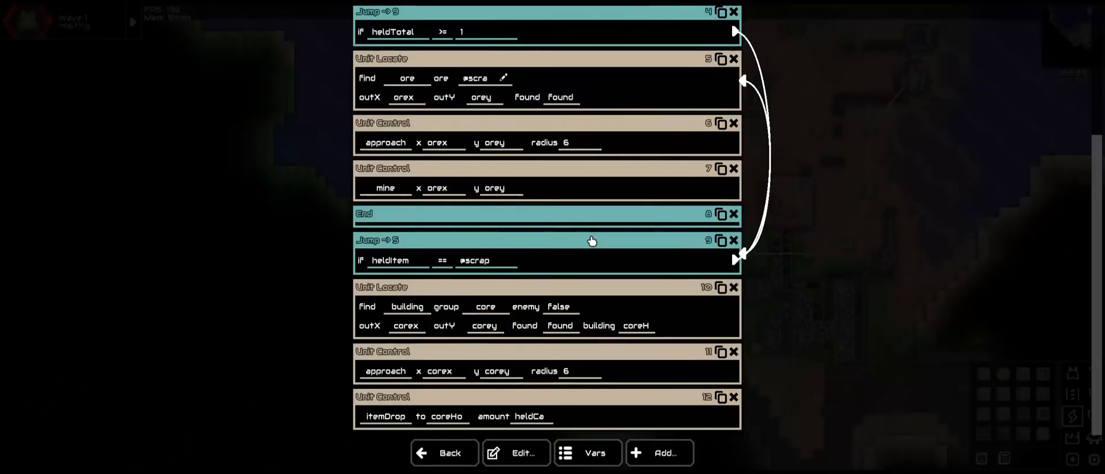
left_click(484, 306)
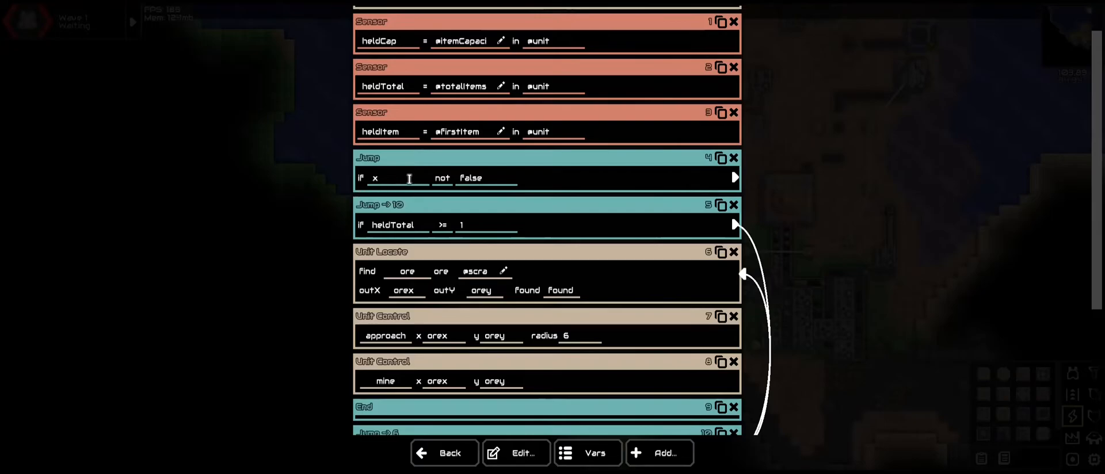
- Set the new jump to heldTotal == heldCap targeting Unit Locate core, then close the editor
left_click(375, 177)
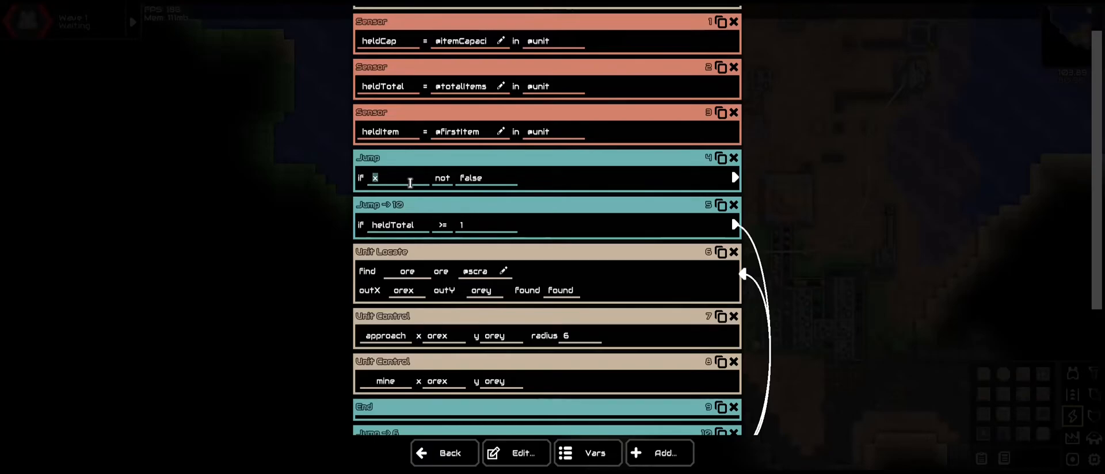
mouse_move(301, 185)
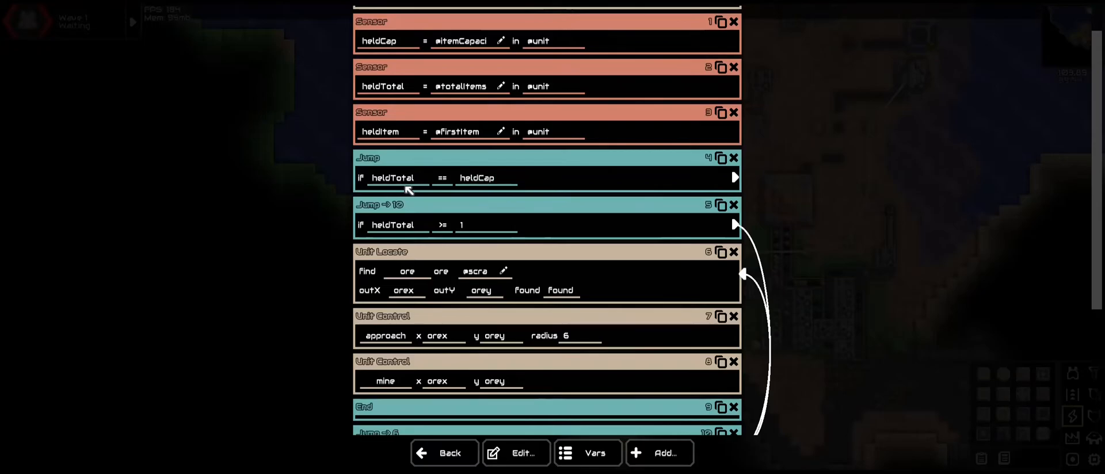
left_click(486, 178)
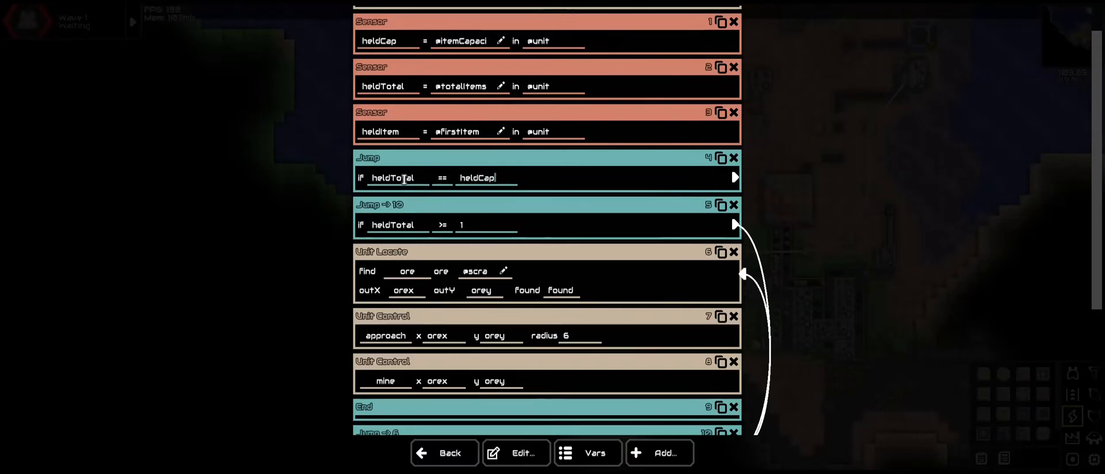
scroll("down", 3)
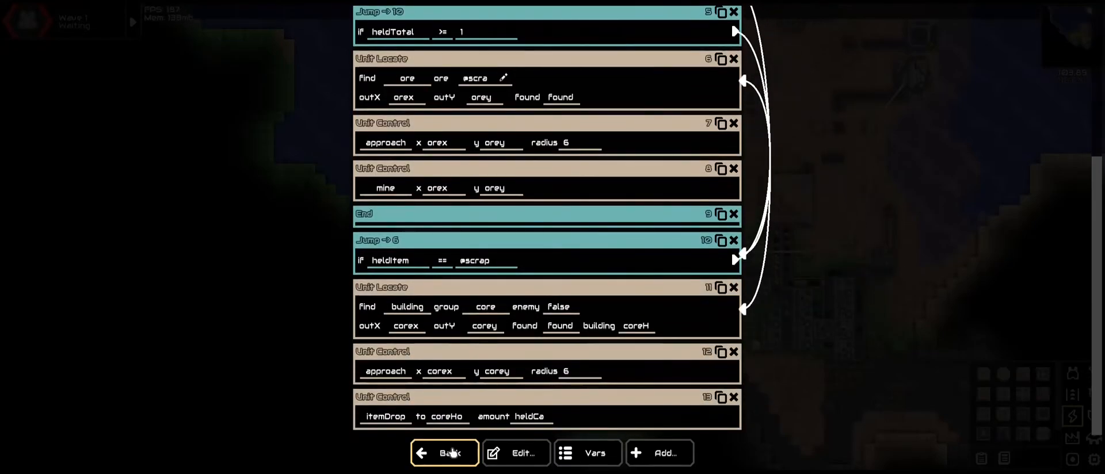
left_click(445, 453)
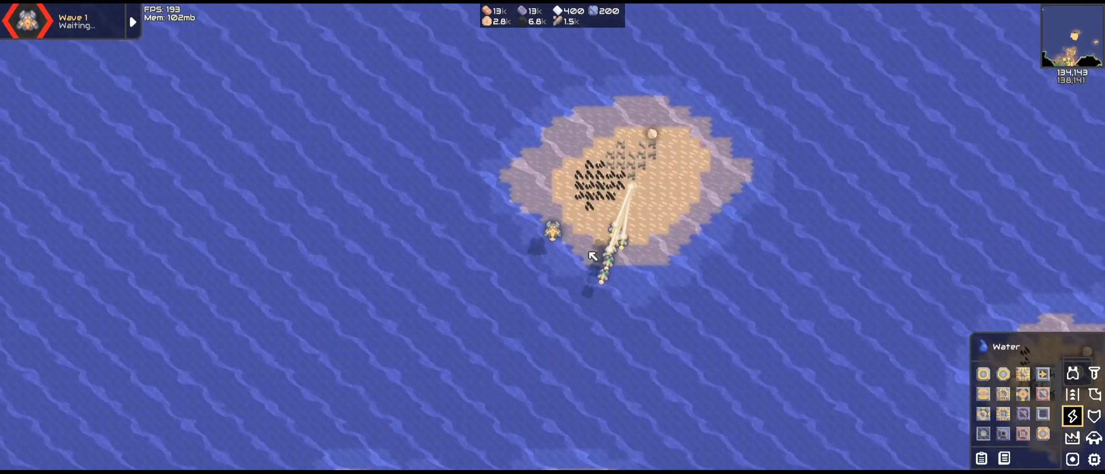
- Apply the program, watch the monos working, then reopen the processor's code
left_click(611, 250)
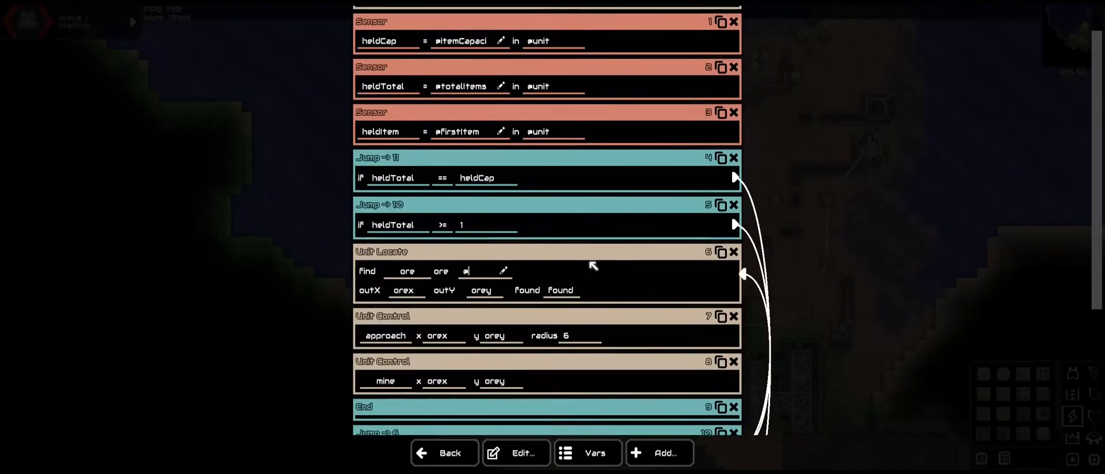
type("sand")
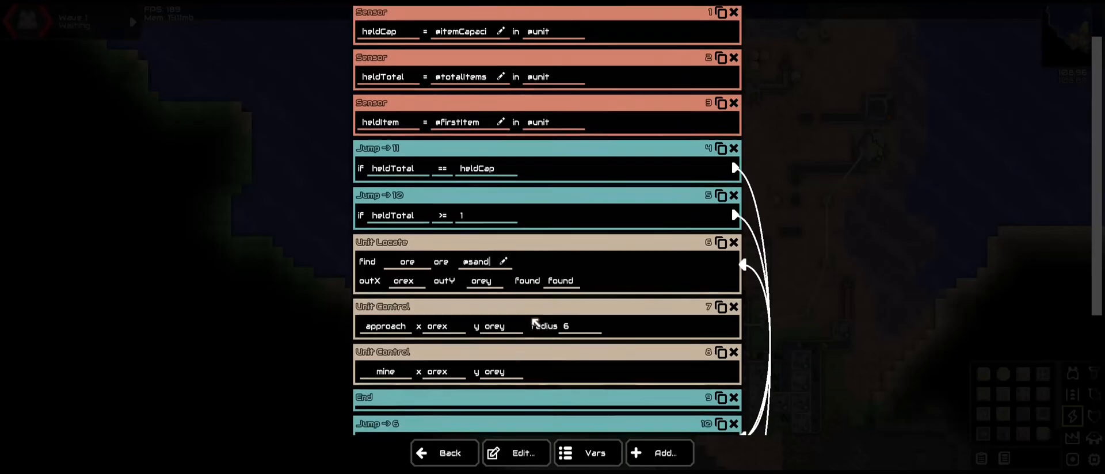
scroll("down", 3)
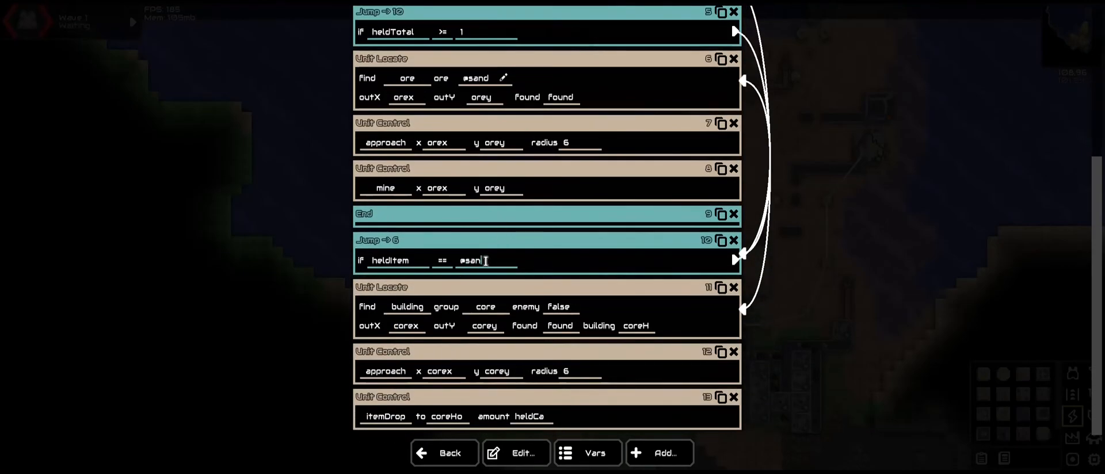
left_click(444, 453)
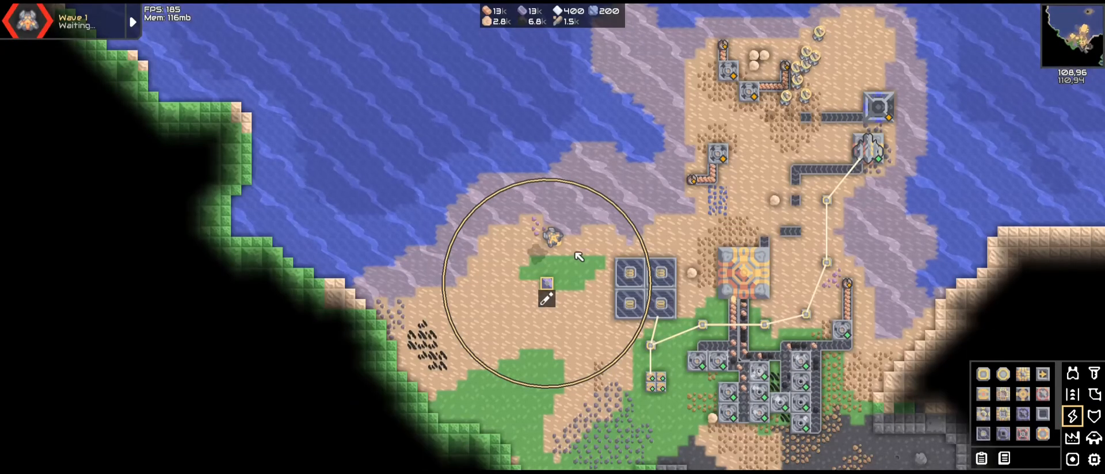